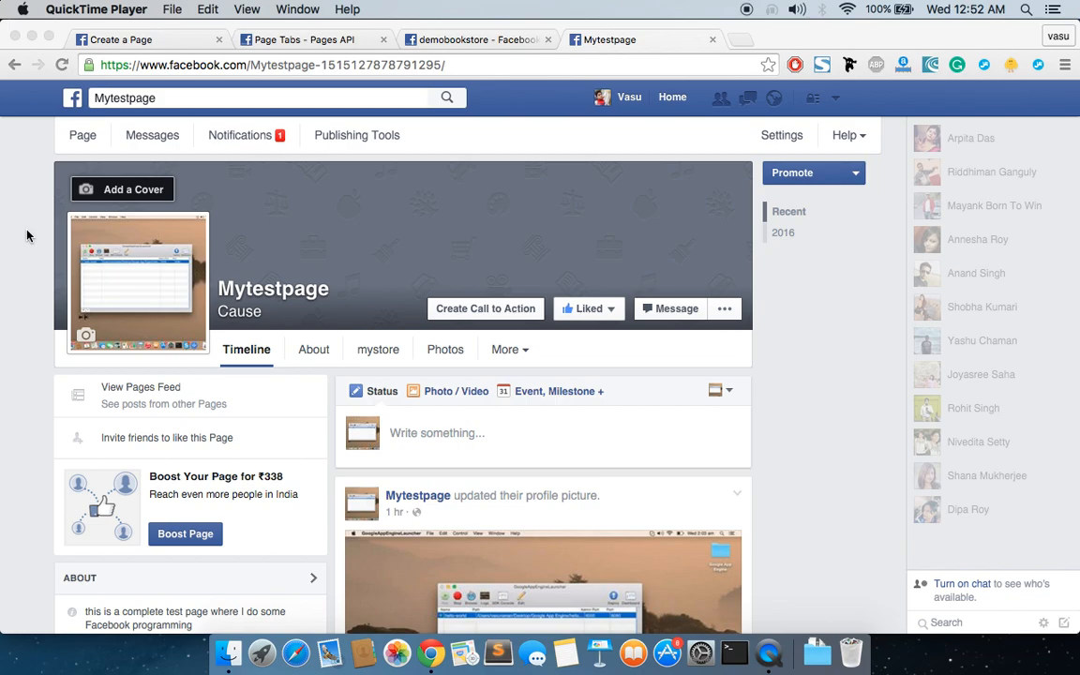
mouse_move(365, 364)
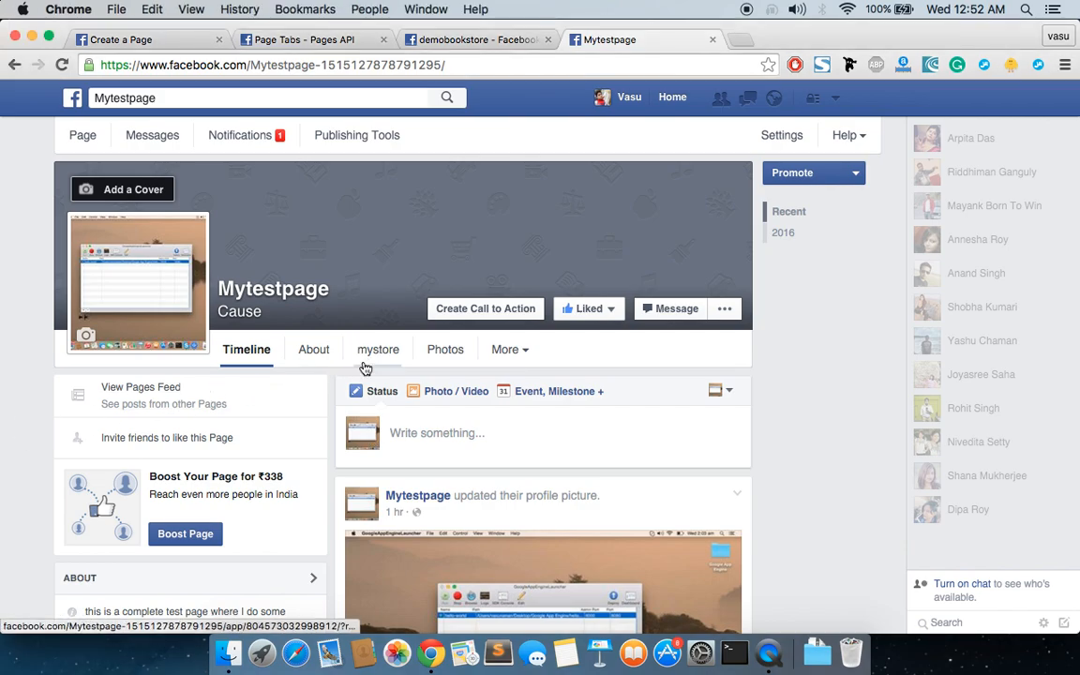
mouse_move(379, 349)
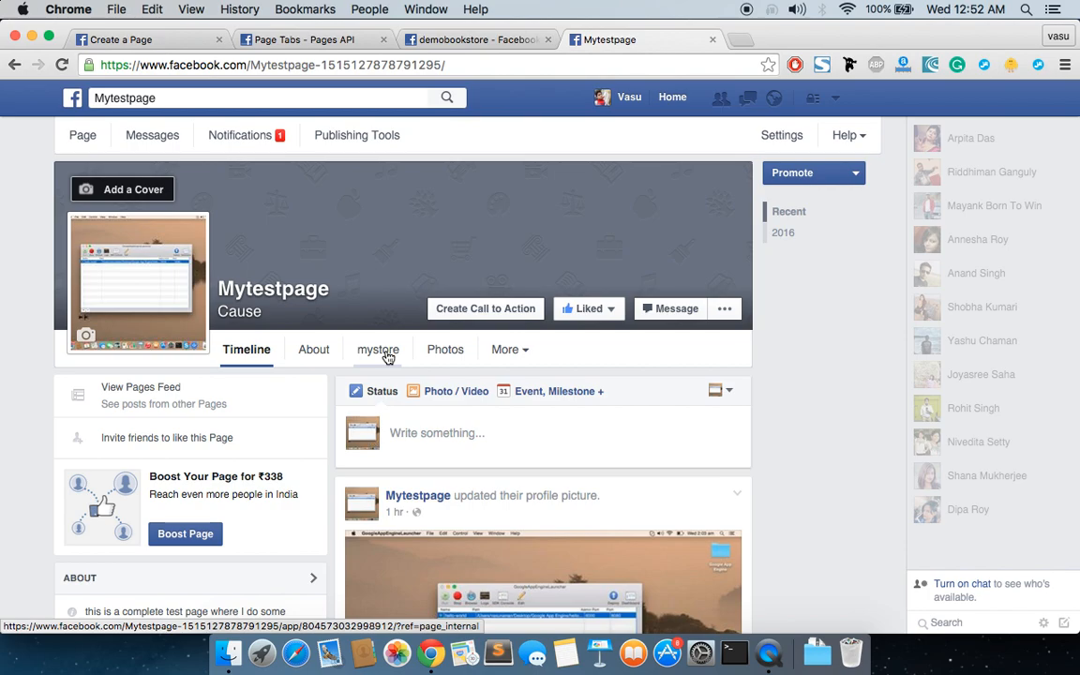
Switch from the Mytestpage timeline to the Create a Page screen.
left_click(141, 40)
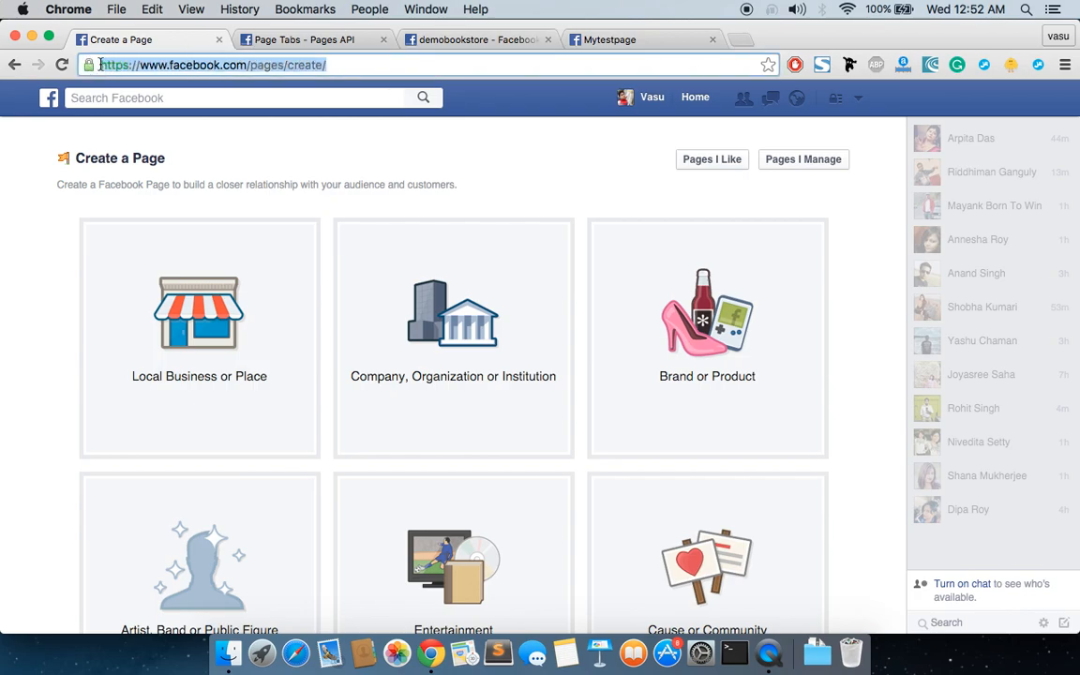
Create a Company/Organization page in the Cause category named mytestpage2, accepting the suggested name Mytestpage2.
left_click(454, 315)
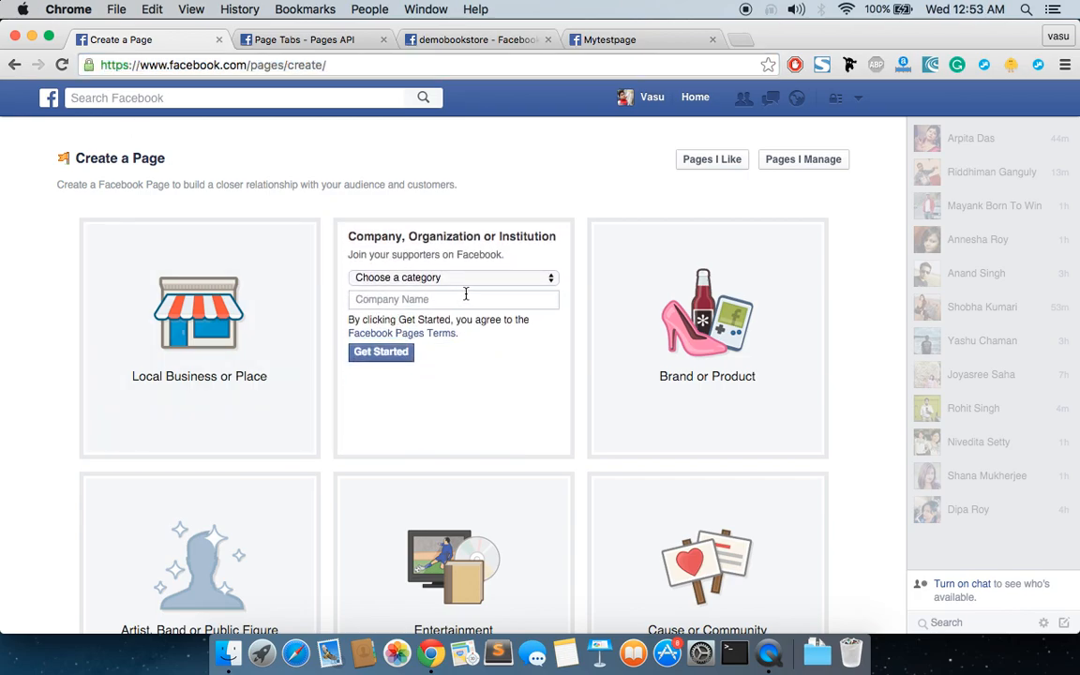
left_click(453, 277)
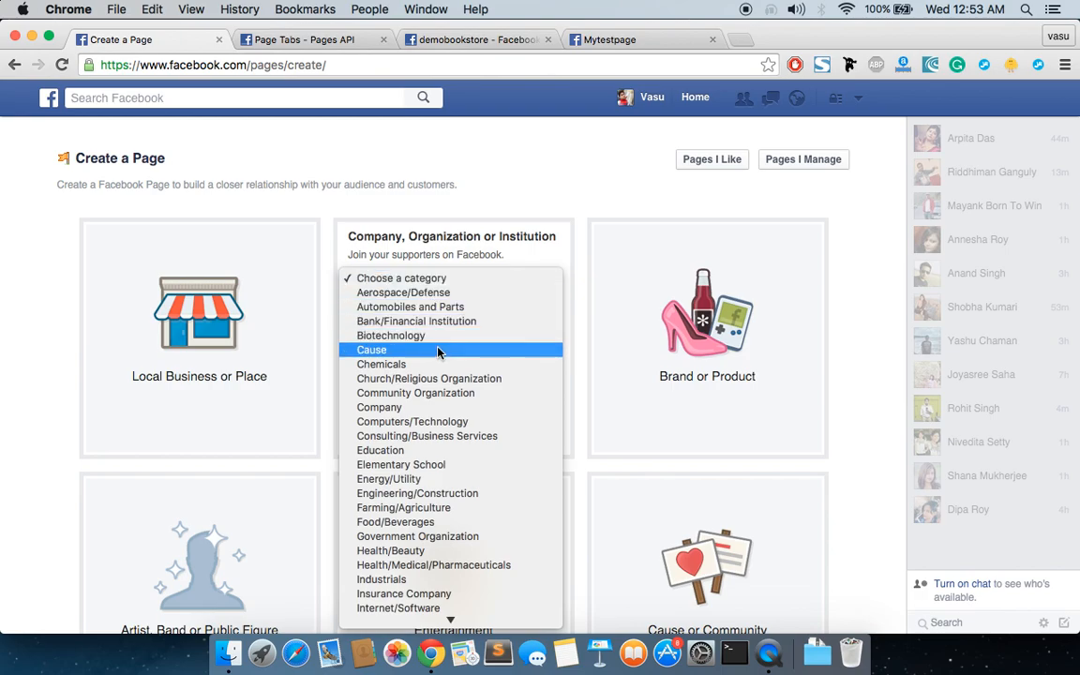
left_click(371, 350)
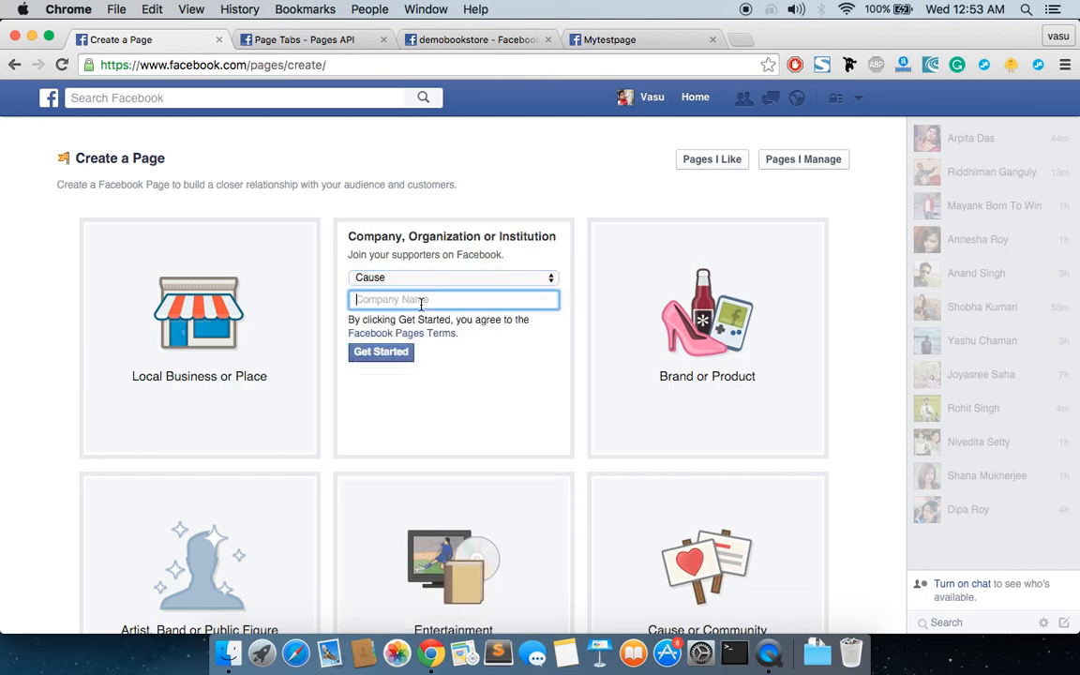
type("mytestpage")
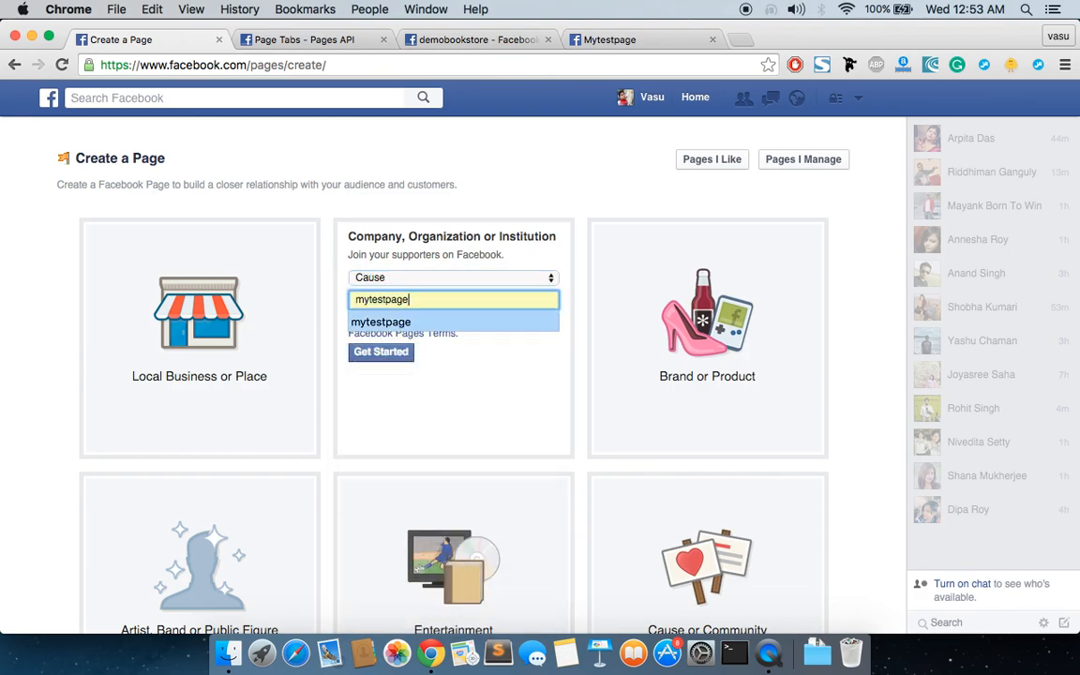
type("2")
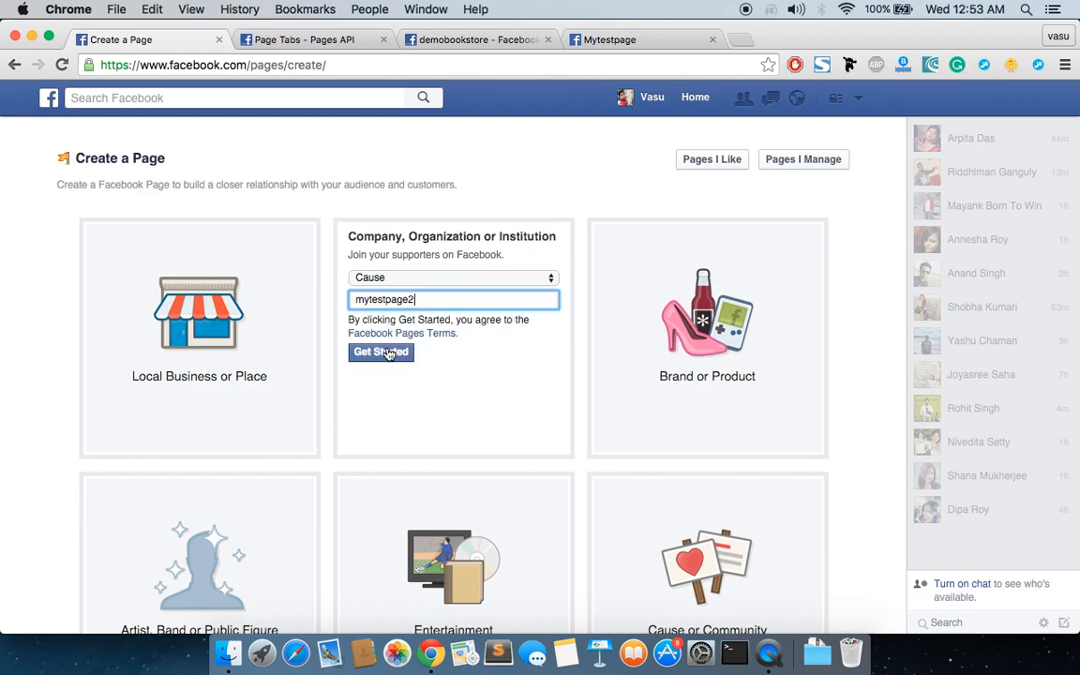
left_click(380, 352)
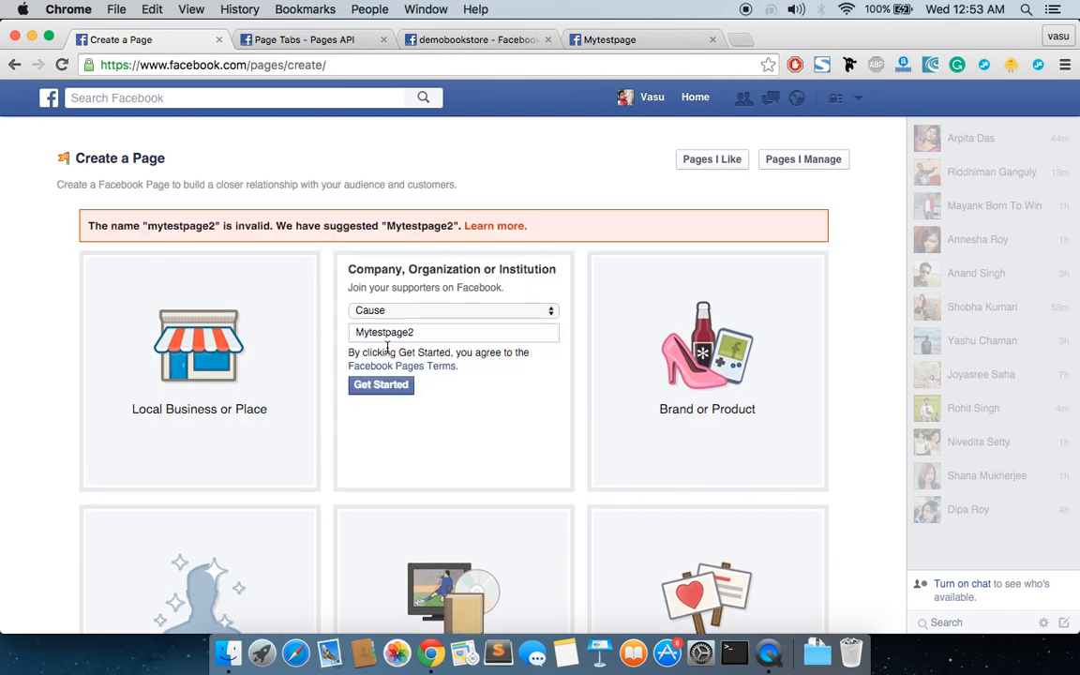
mouse_move(435, 251)
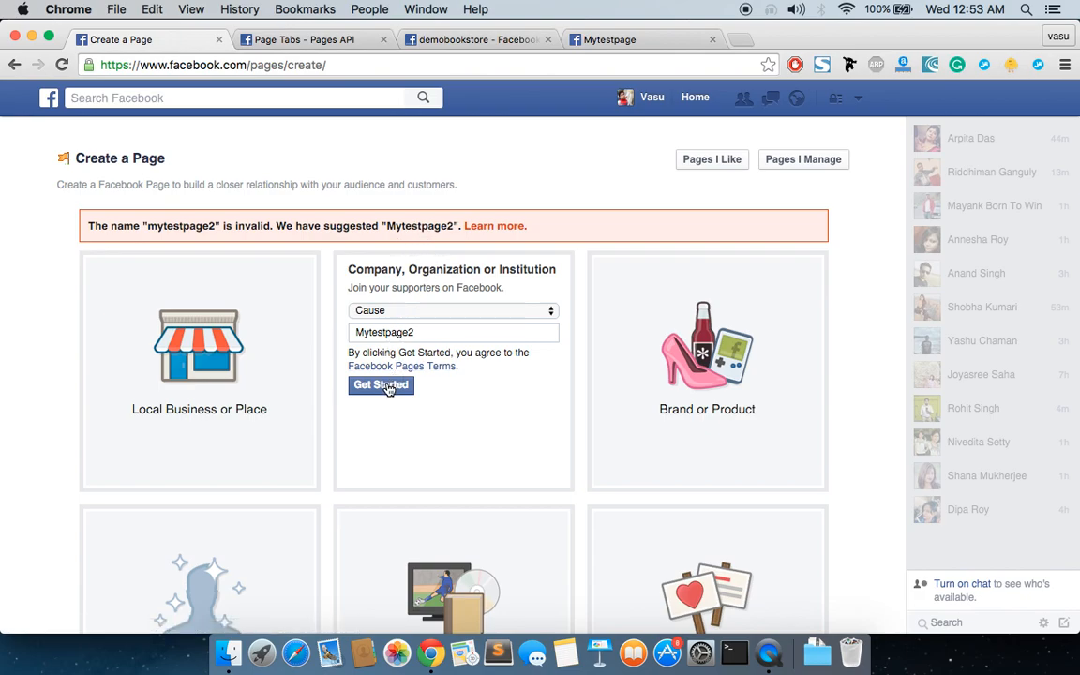
mouse_move(381, 385)
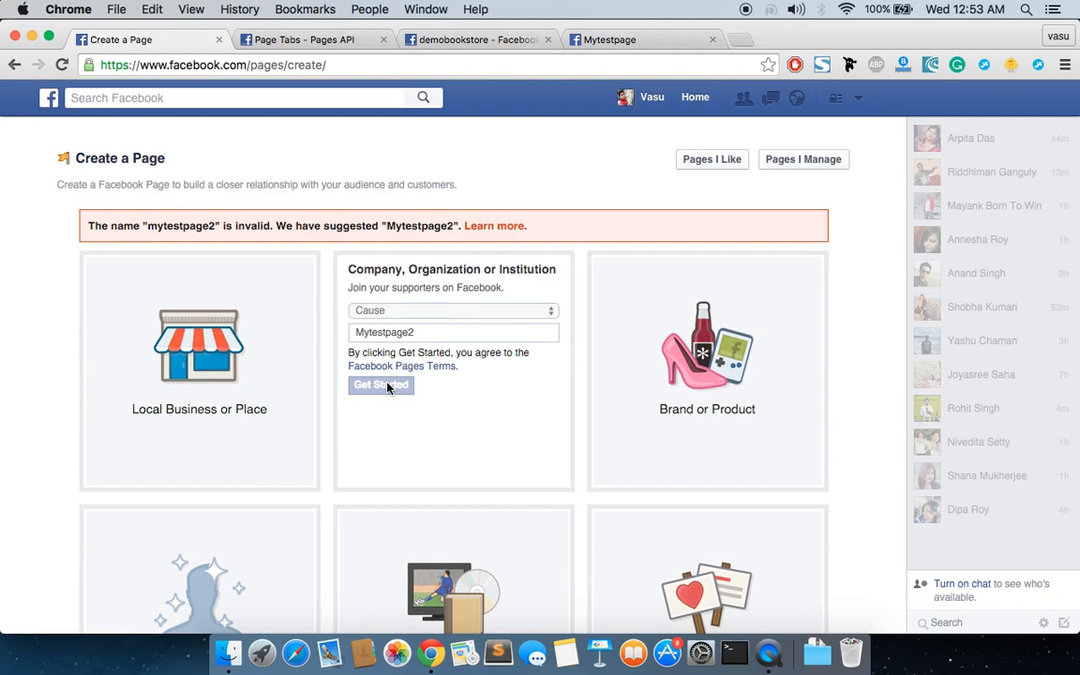
left_click(380, 386)
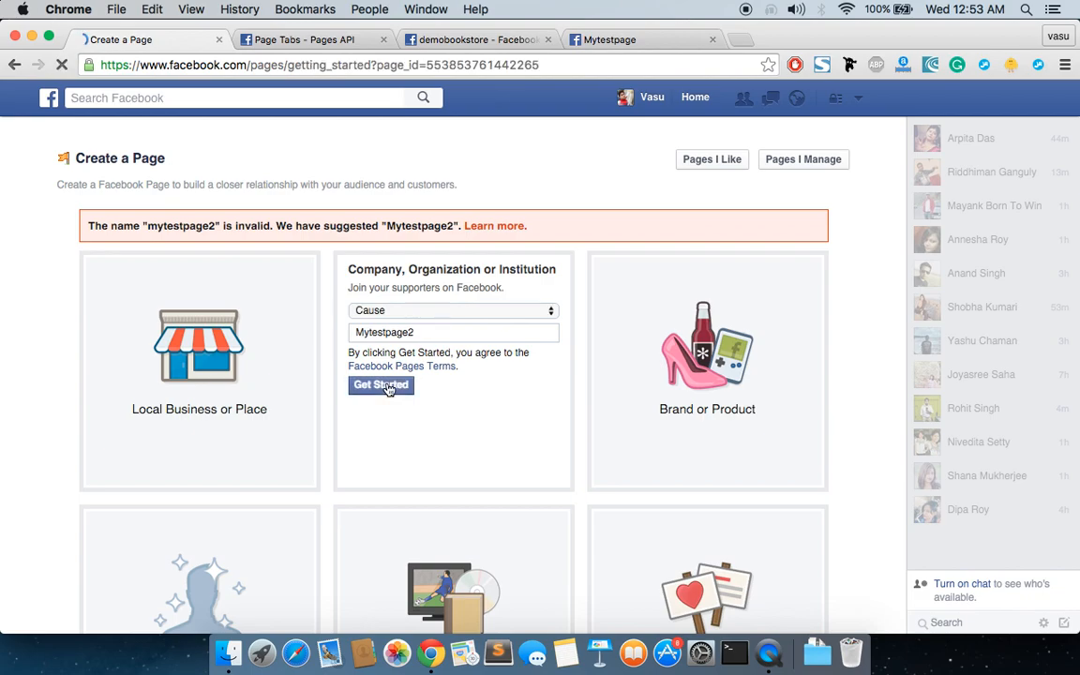
Enter the About description 'This is a test page' and skip the About step.
left_click(380, 386)
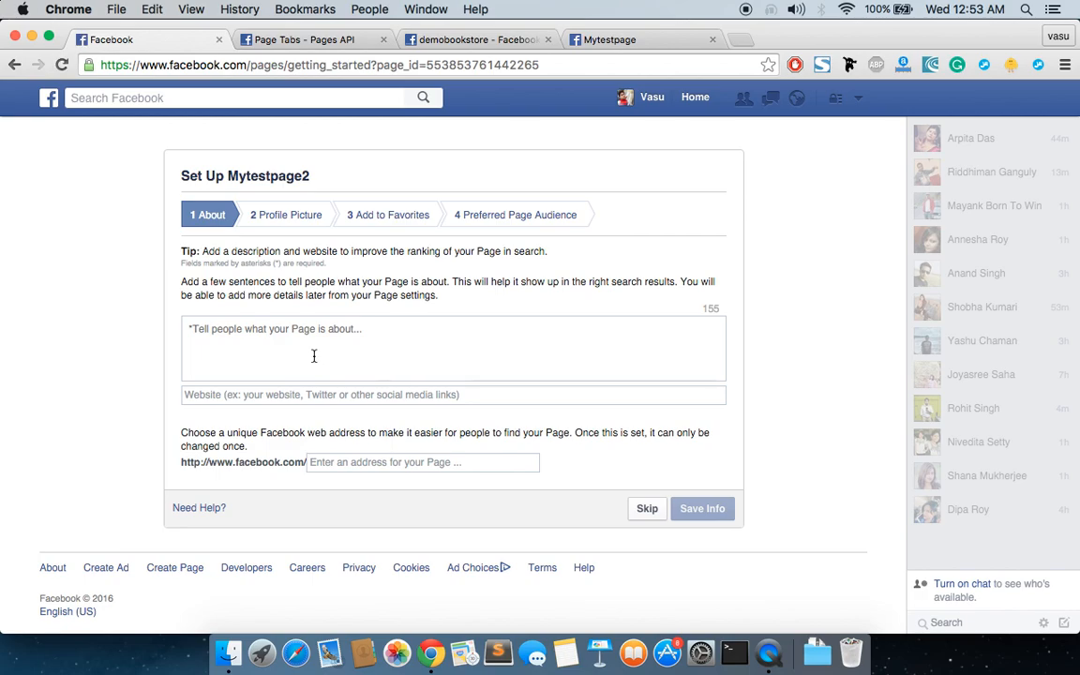
type("this")
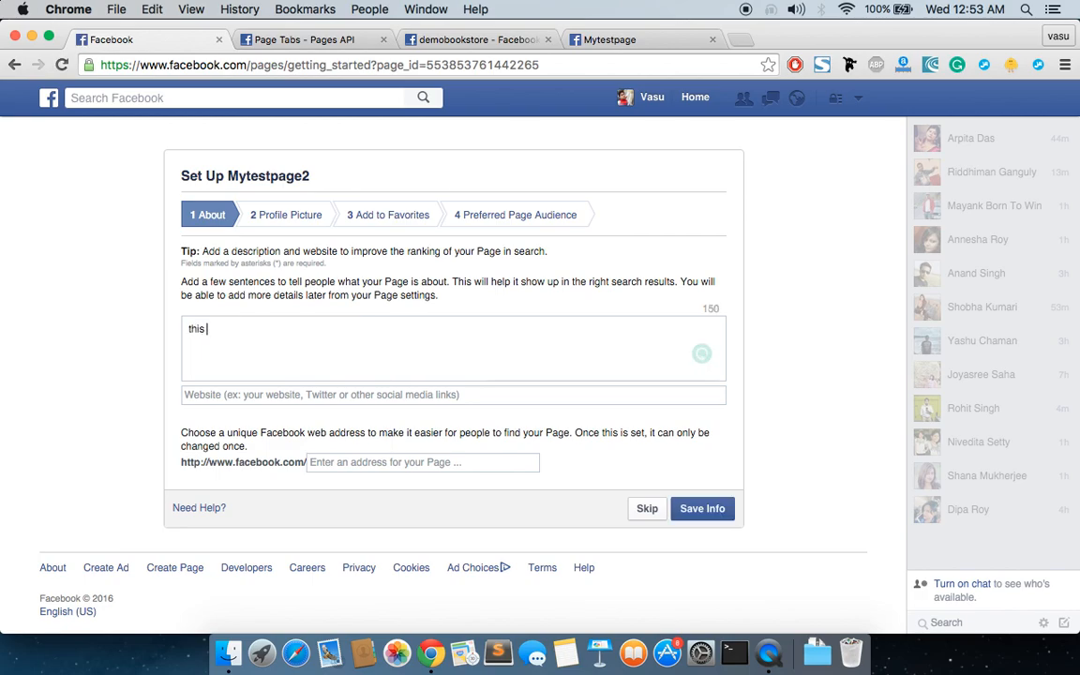
type("is")
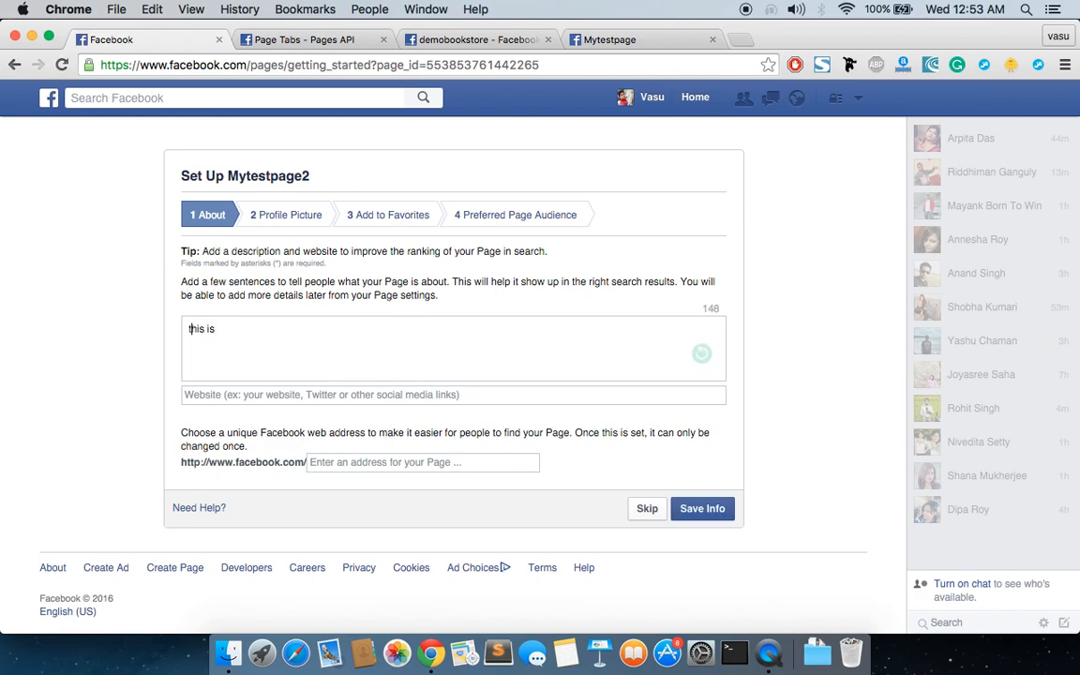
type("This is")
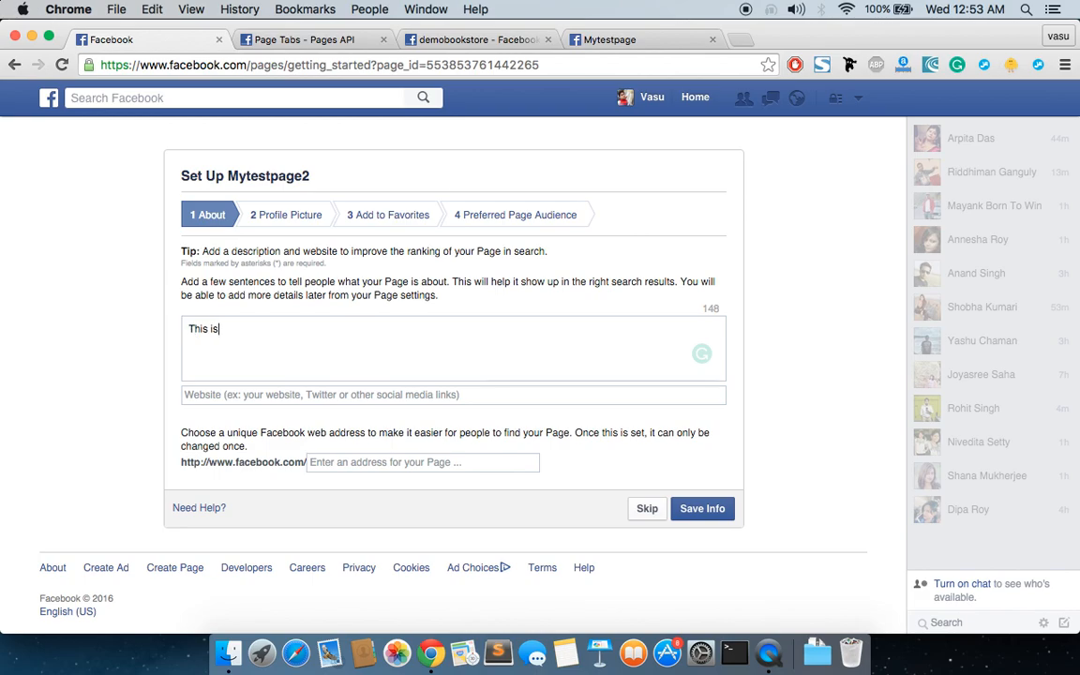
type("a test page")
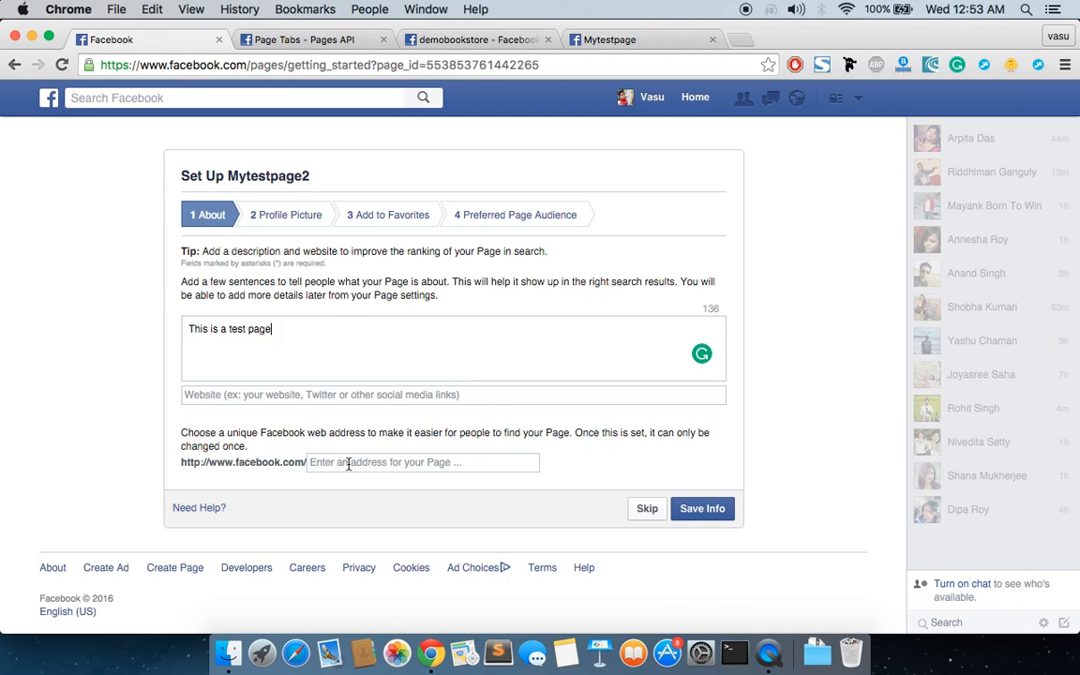
left_click(647, 508)
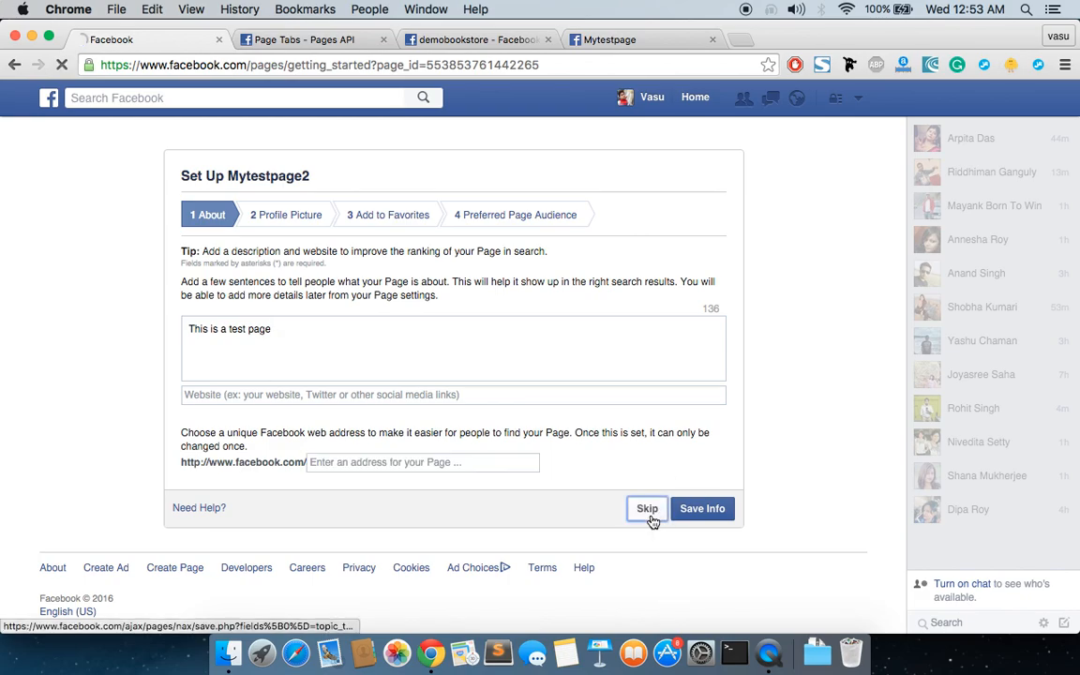
Upload the Fifth look image from Desktop > Google App Engine as the profile picture and continue.
left_click(701, 508)
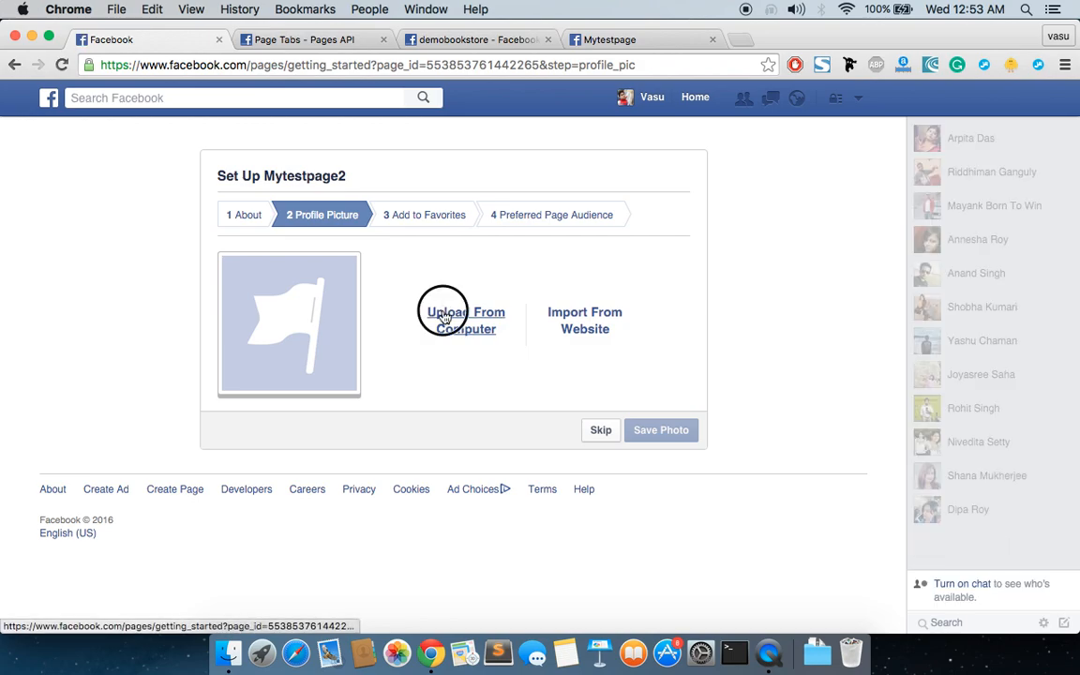
left_click(461, 319)
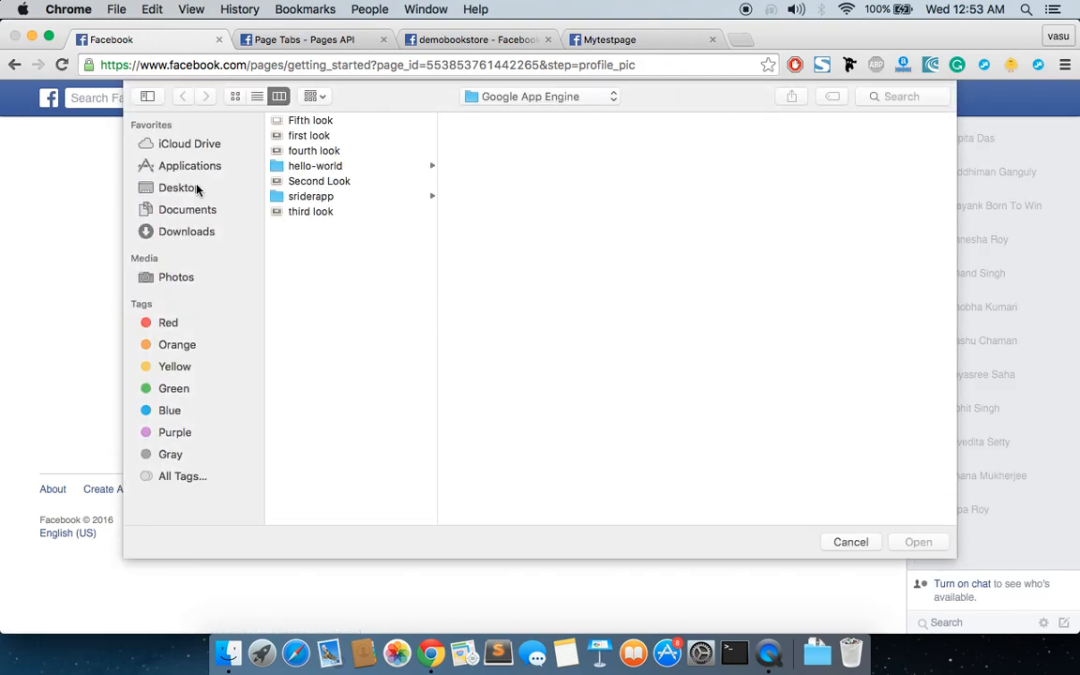
left_click(179, 187)
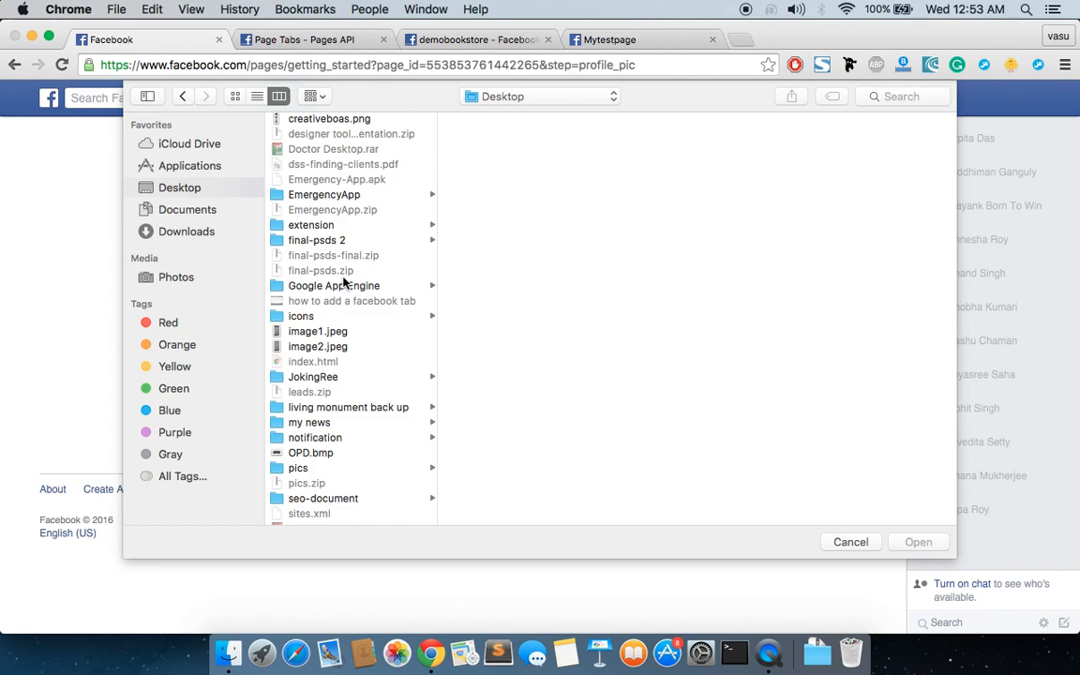
left_click(334, 285)
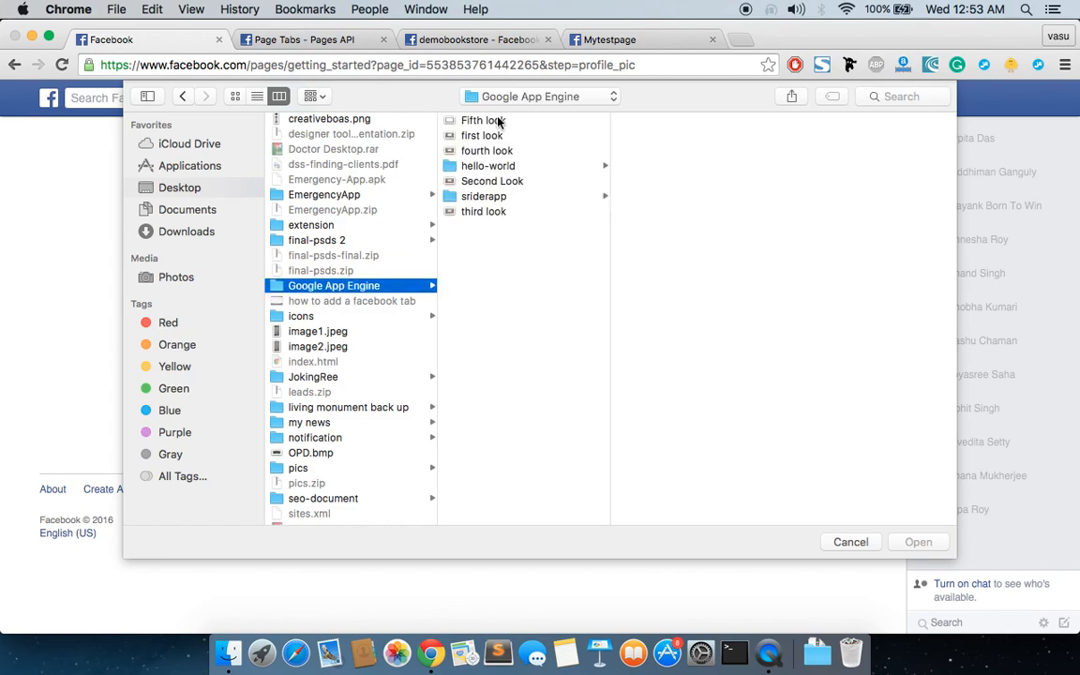
left_click(849, 542)
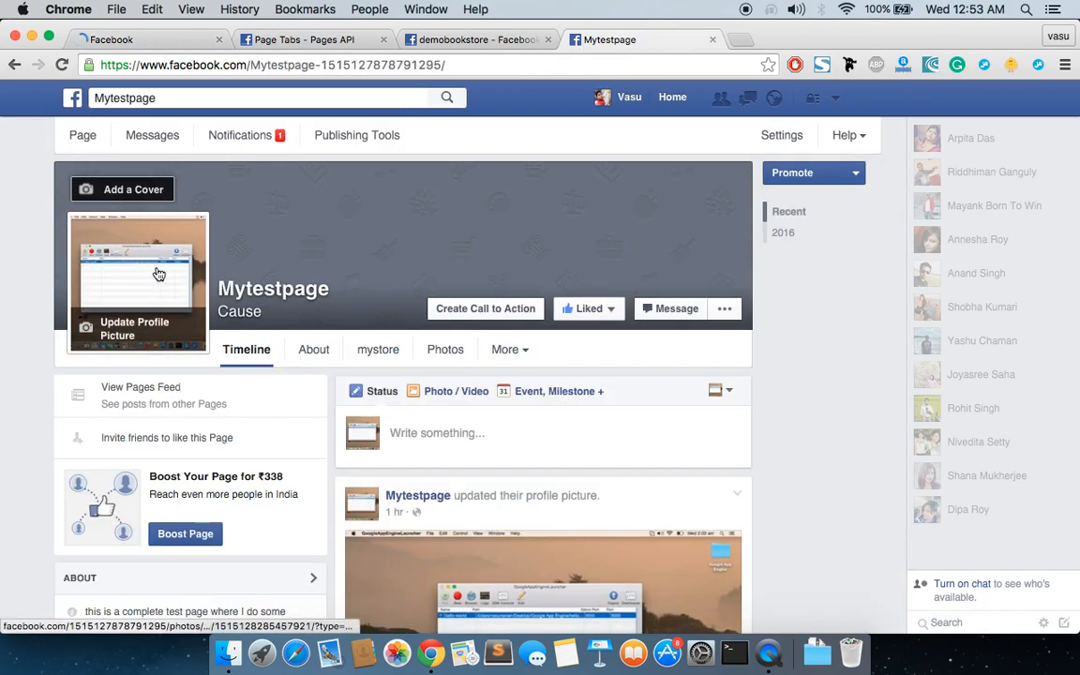
mouse_move(203, 39)
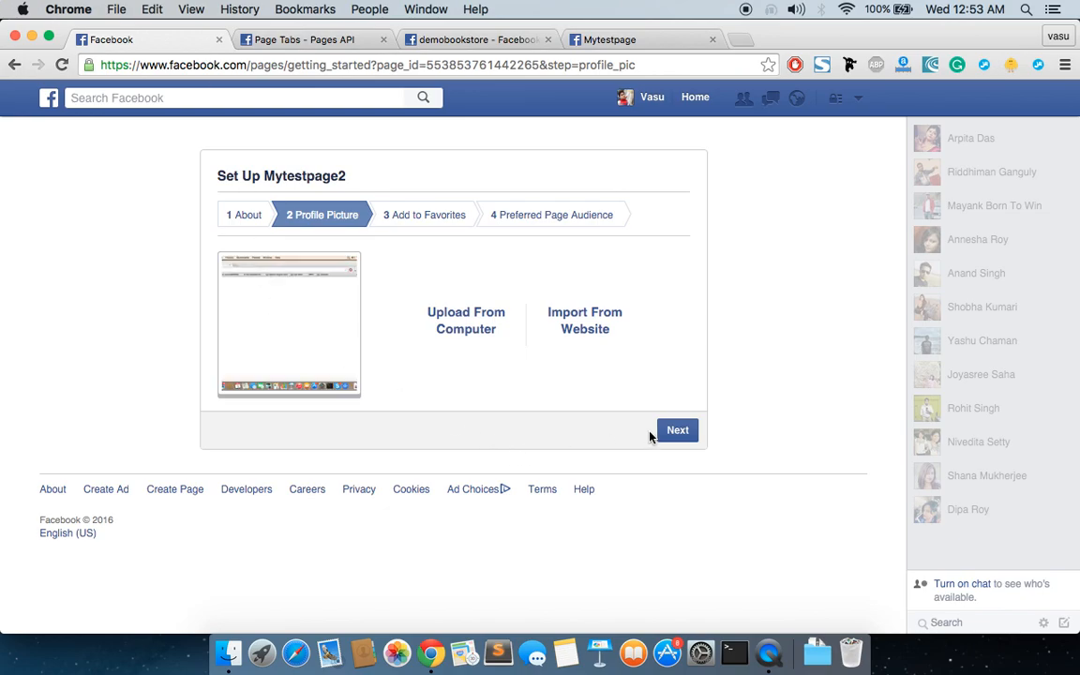
left_click(677, 429)
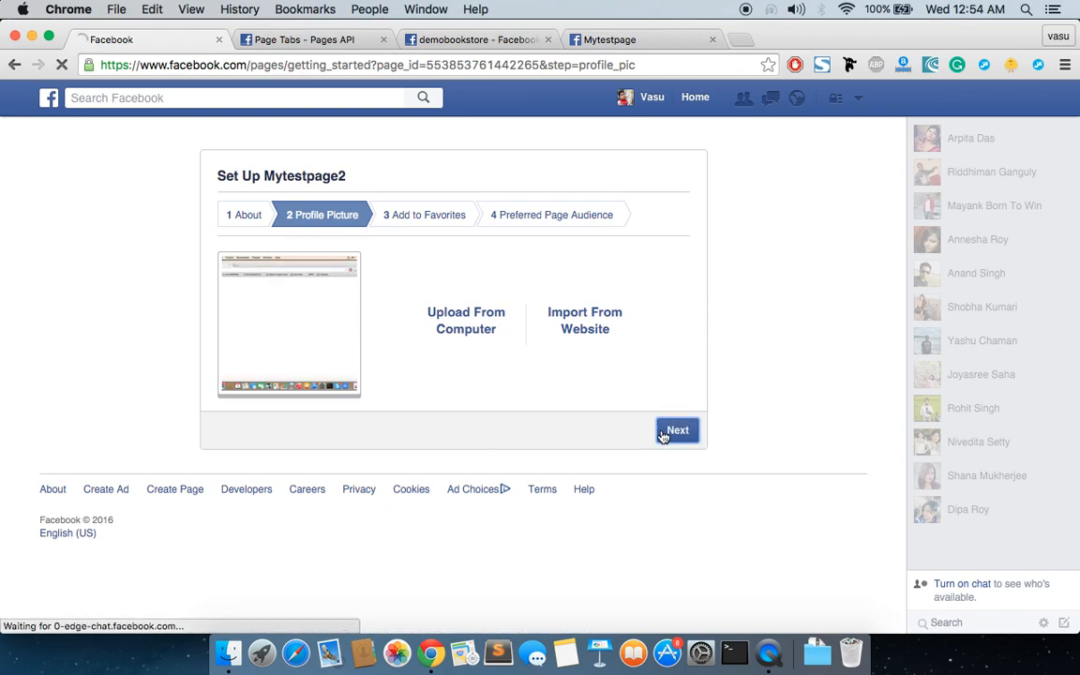
Skip the Add to Favorites and Preferred Page Audience steps so Mytestpage2 goes live.
left_click(677, 429)
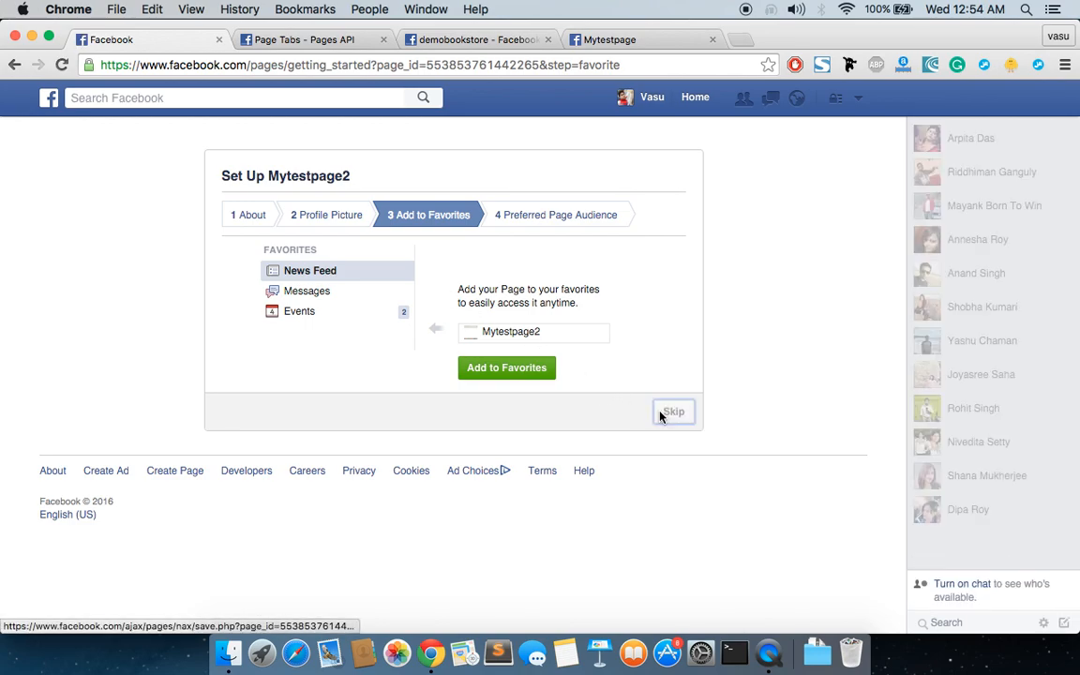
left_click(673, 412)
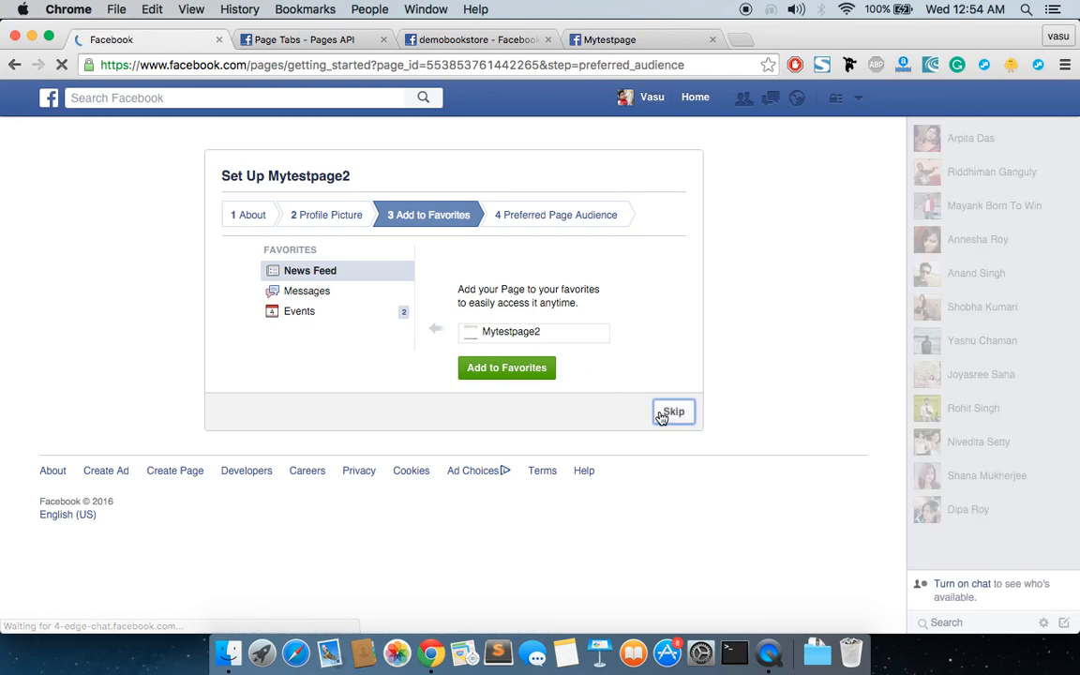
left_click(673, 412)
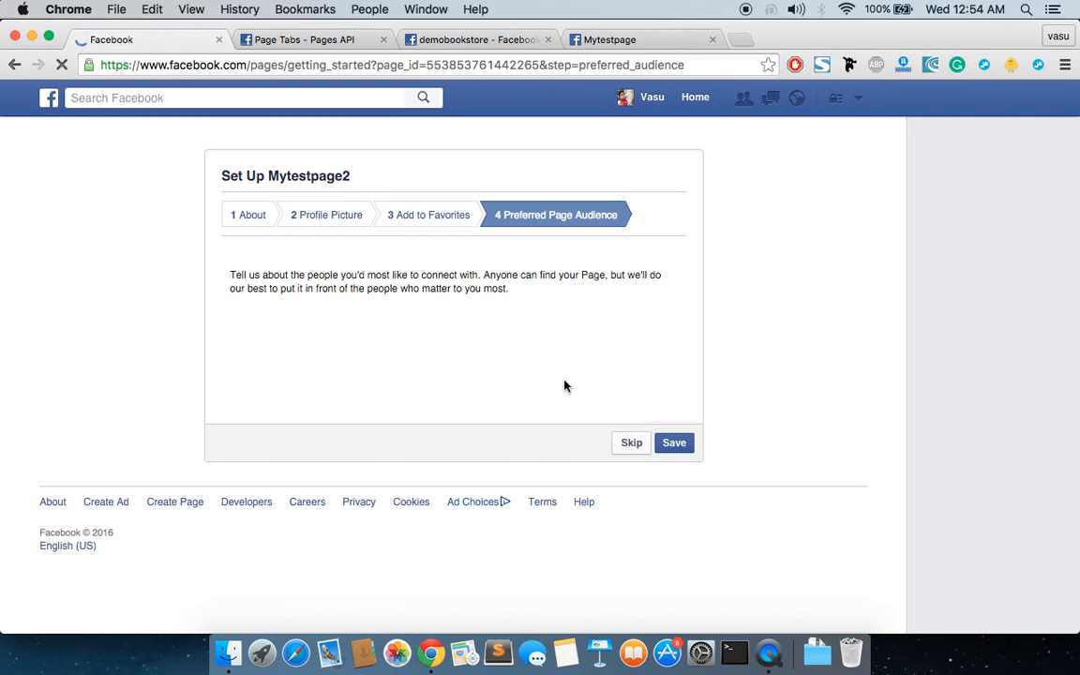
left_click(630, 442)
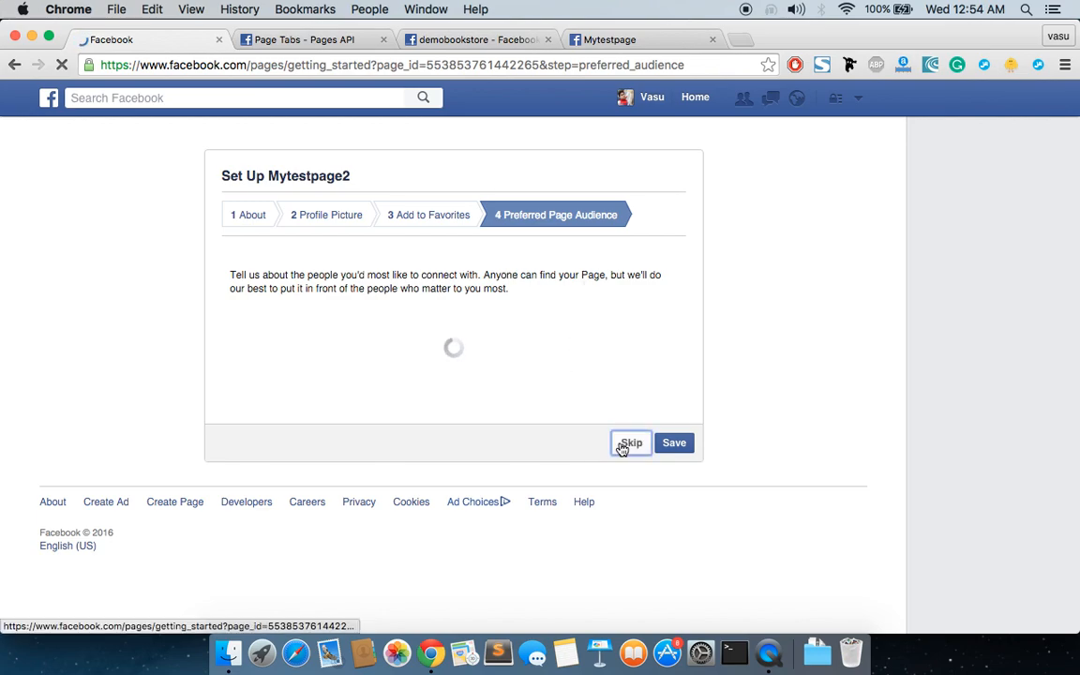
left_click(630, 443)
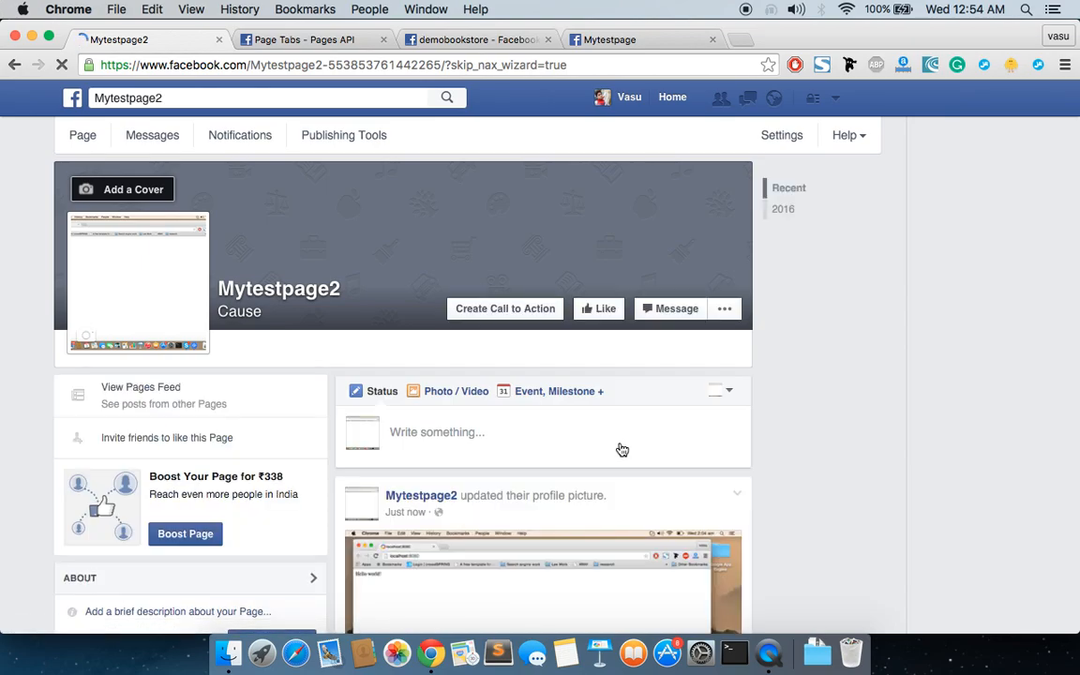
scroll("down", 3)
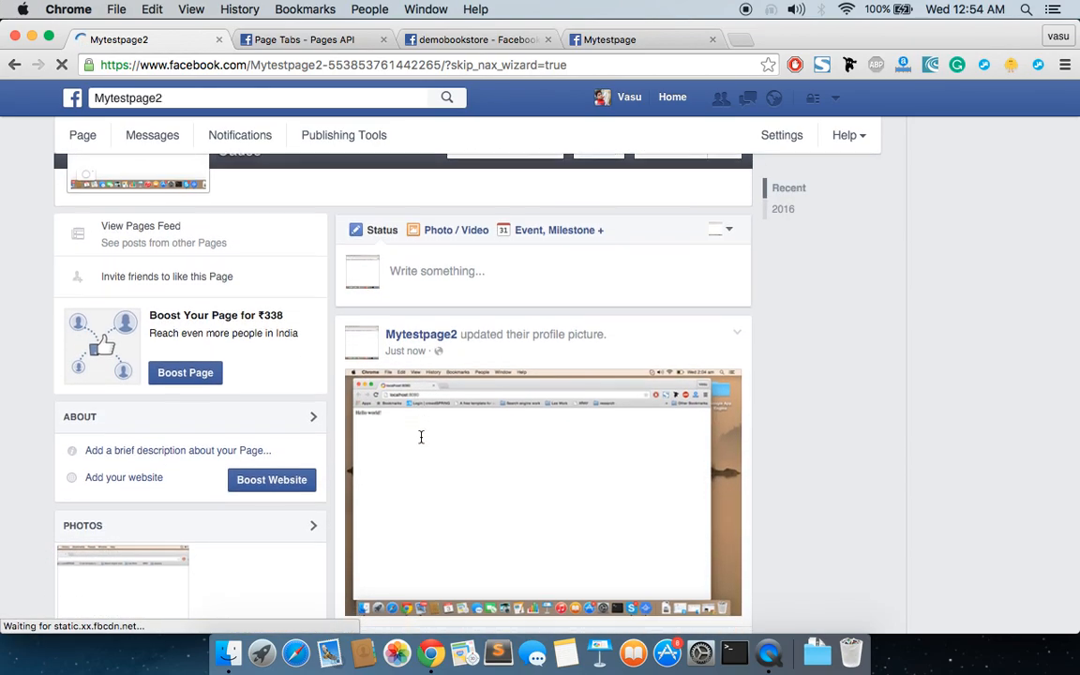
scroll("up", 3)
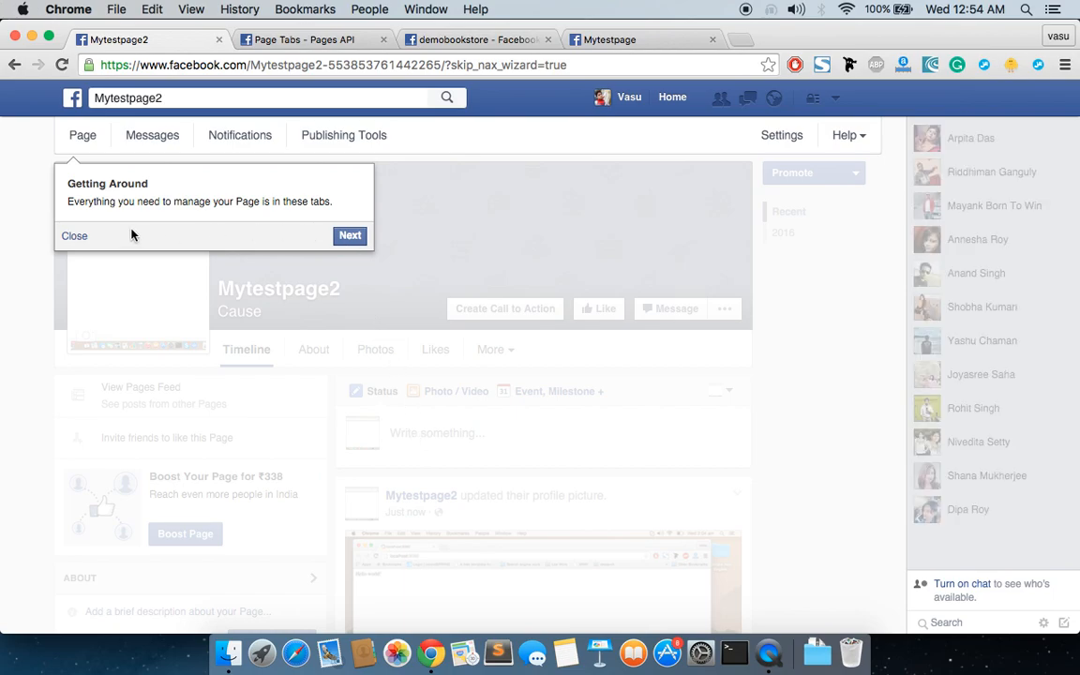
left_click(74, 236)
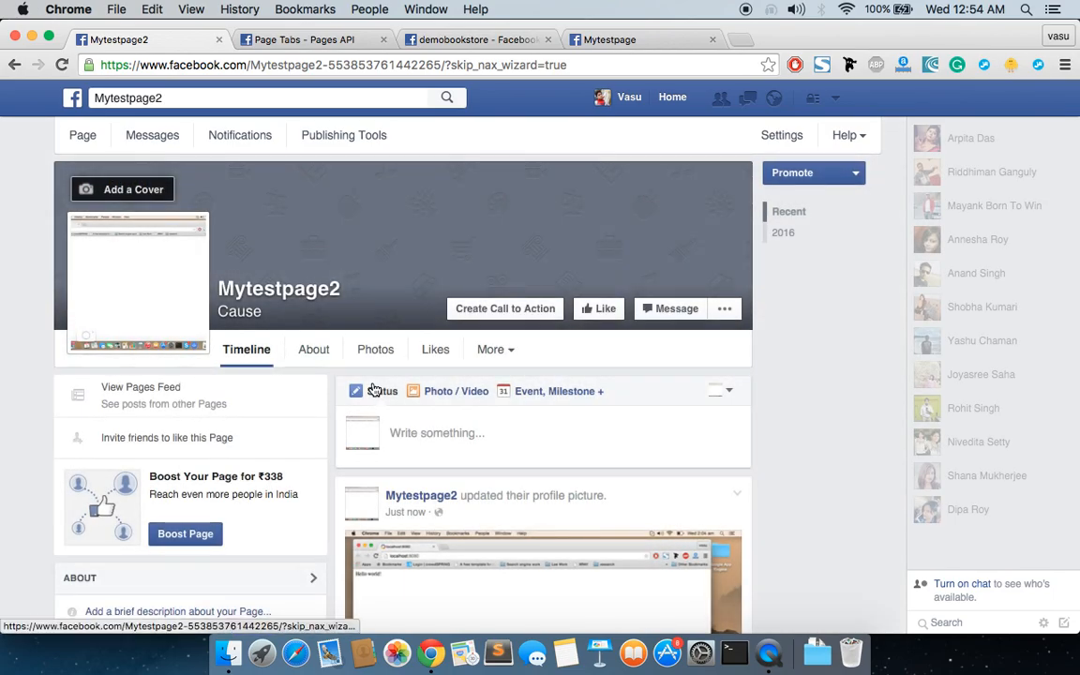
mouse_move(465, 349)
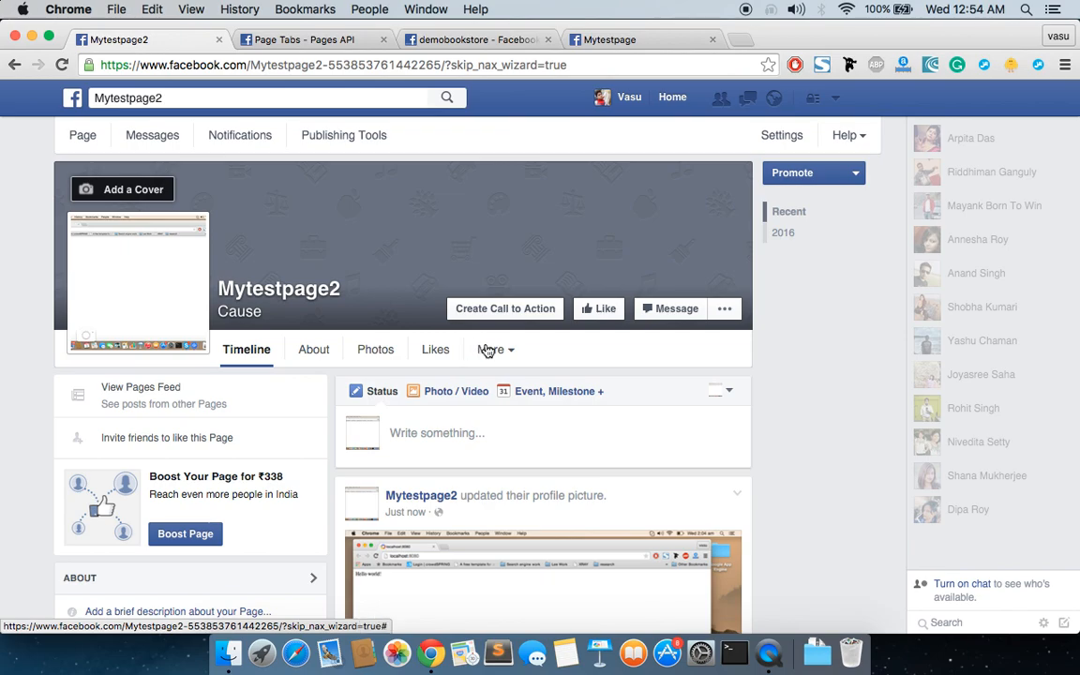
Reach Manage Tabs via More, landing on the Apps settings, then view the demobookstore app dashboard.
left_click(495, 349)
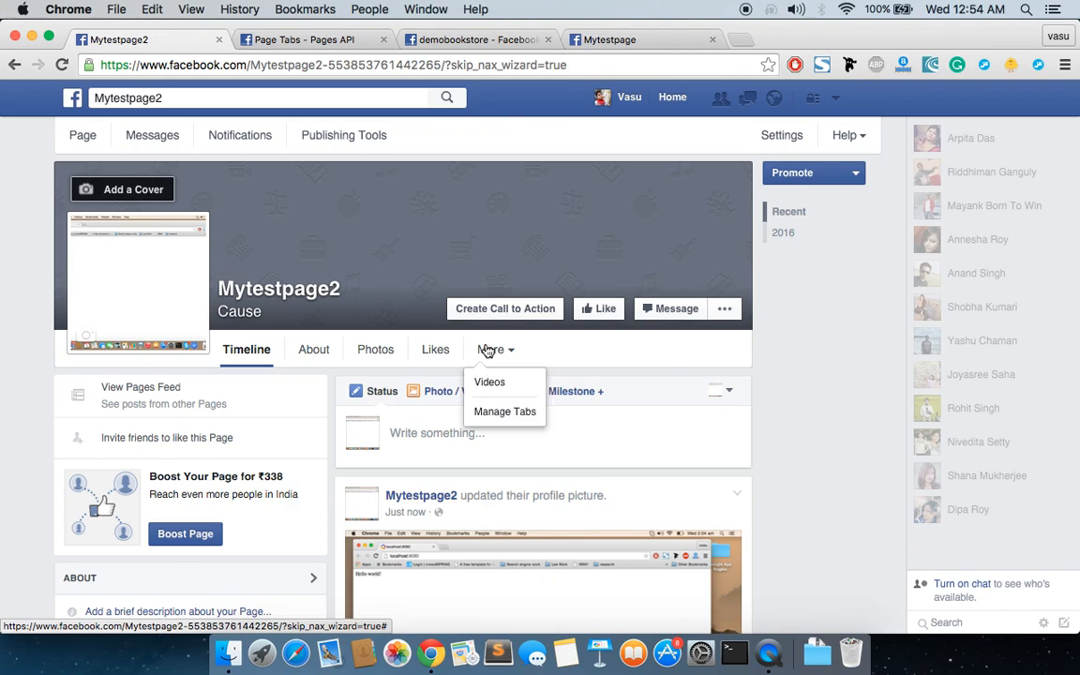
mouse_move(504, 412)
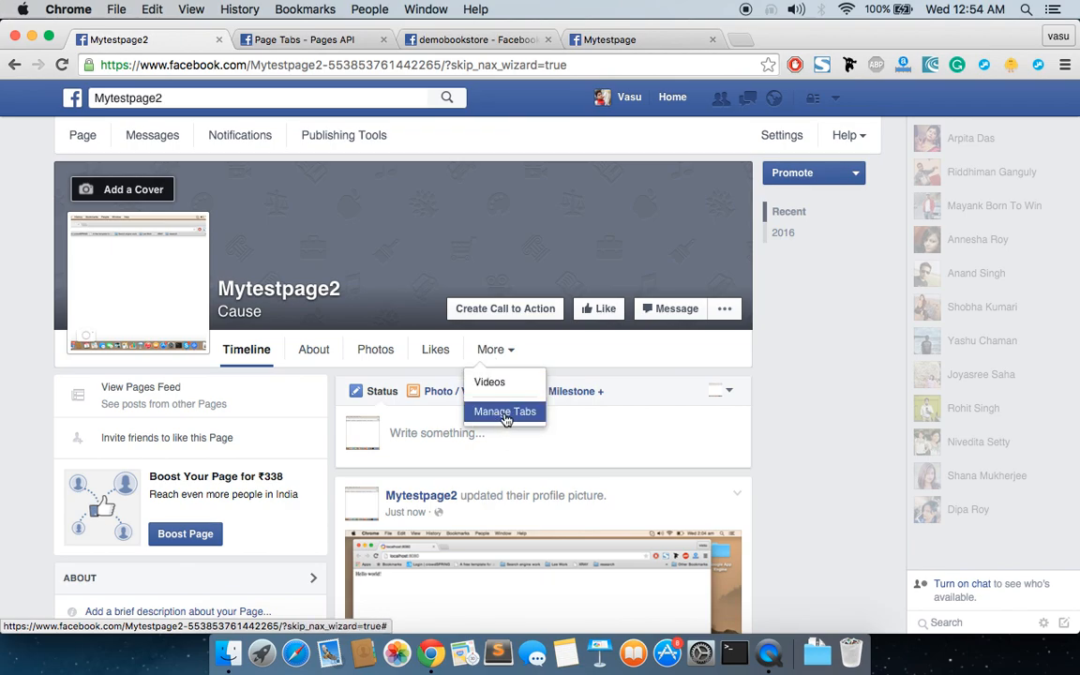
left_click(504, 413)
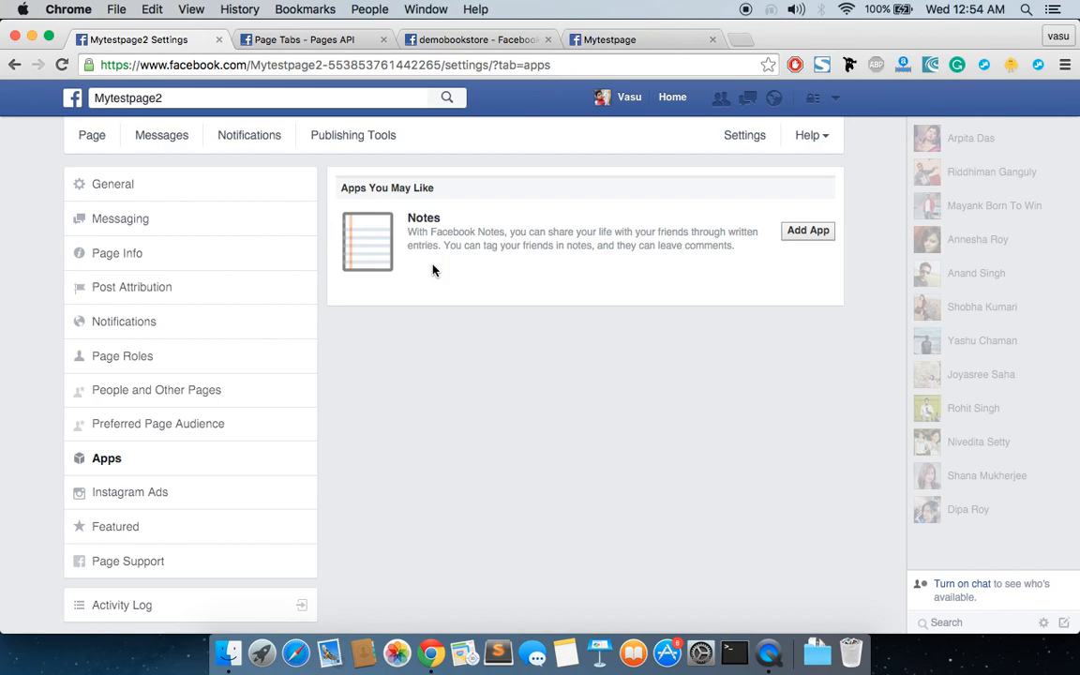
left_click(478, 39)
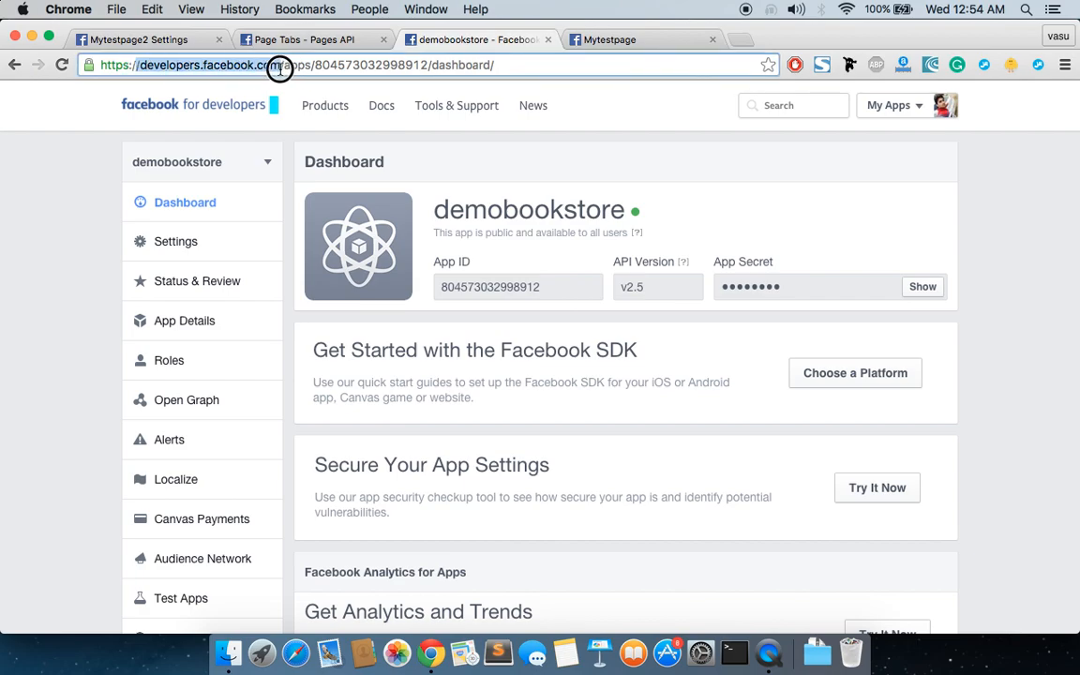
Locate demobookstore under My Apps and bring up its app dashboard.
left_click(888, 105)
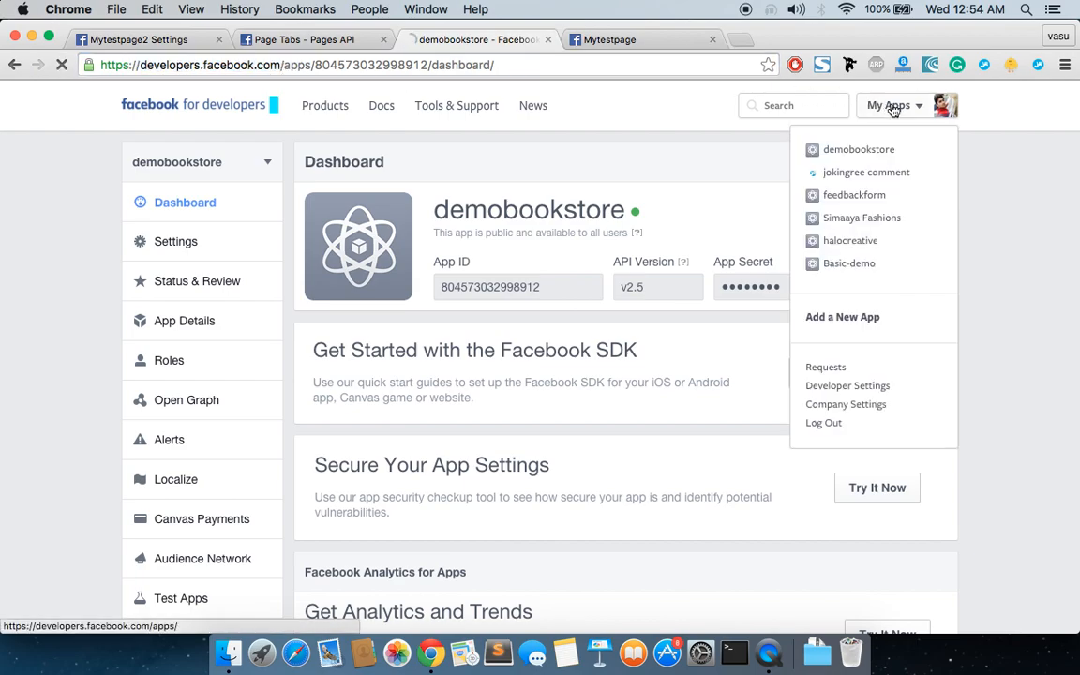
left_click(888, 105)
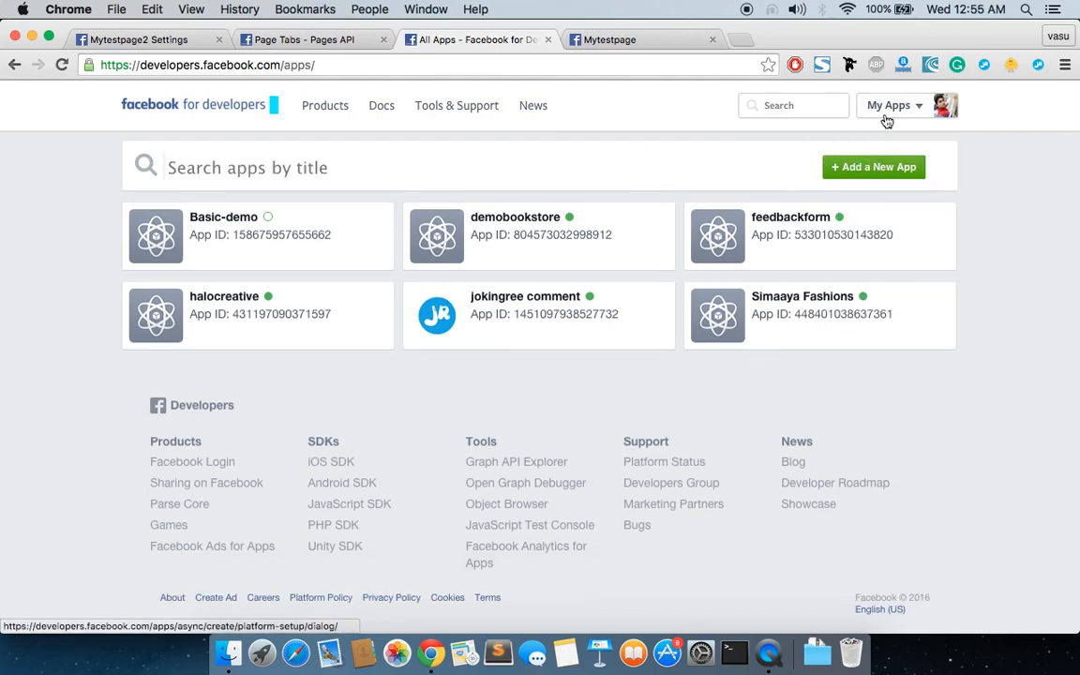
left_click(888, 105)
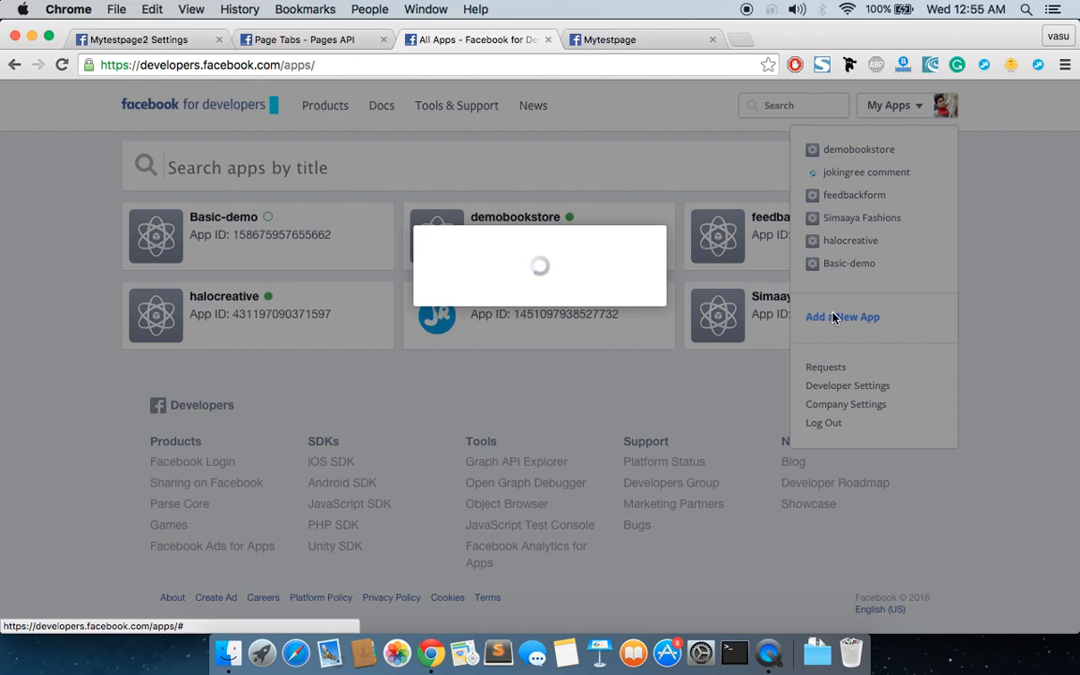
left_click(842, 315)
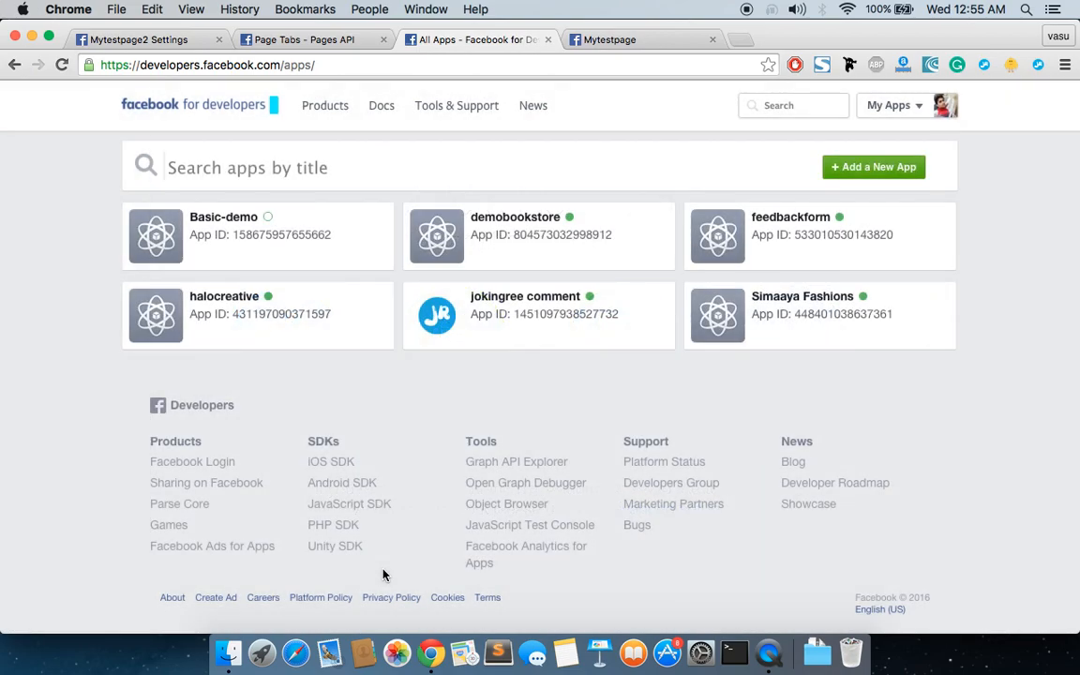
mouse_move(540, 236)
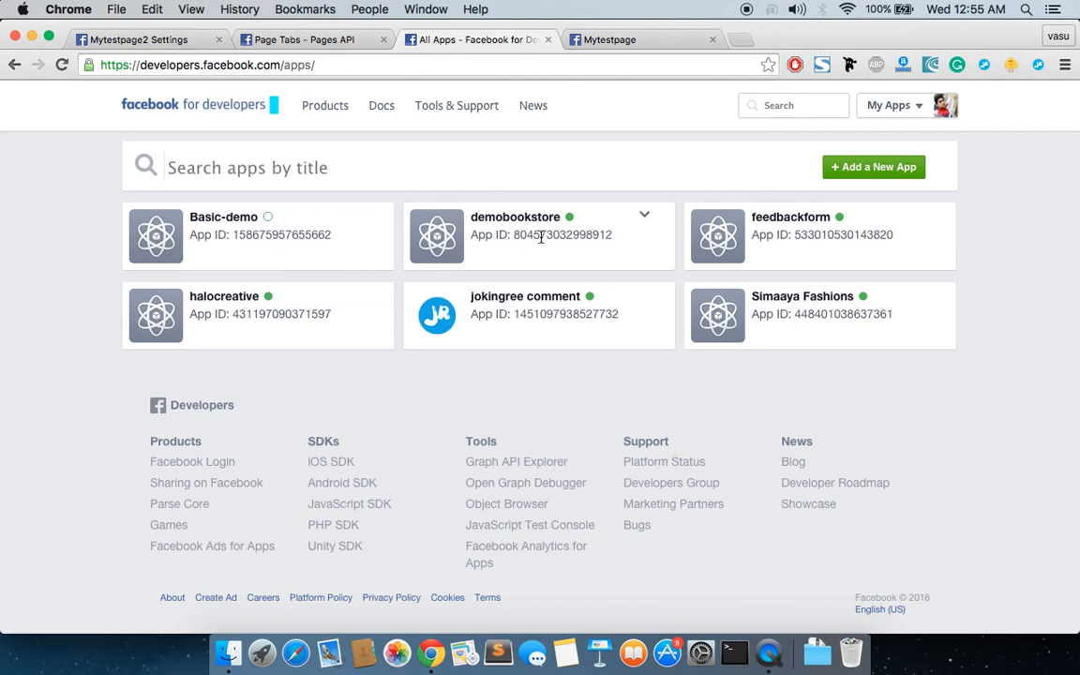
mouse_move(515, 225)
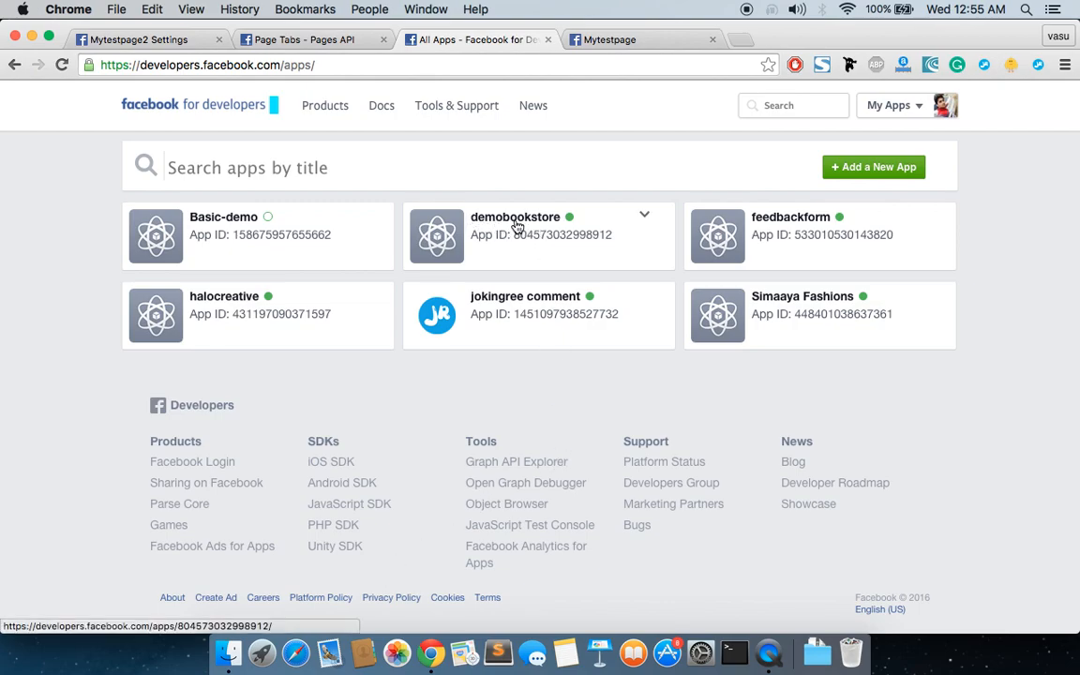
left_click(513, 217)
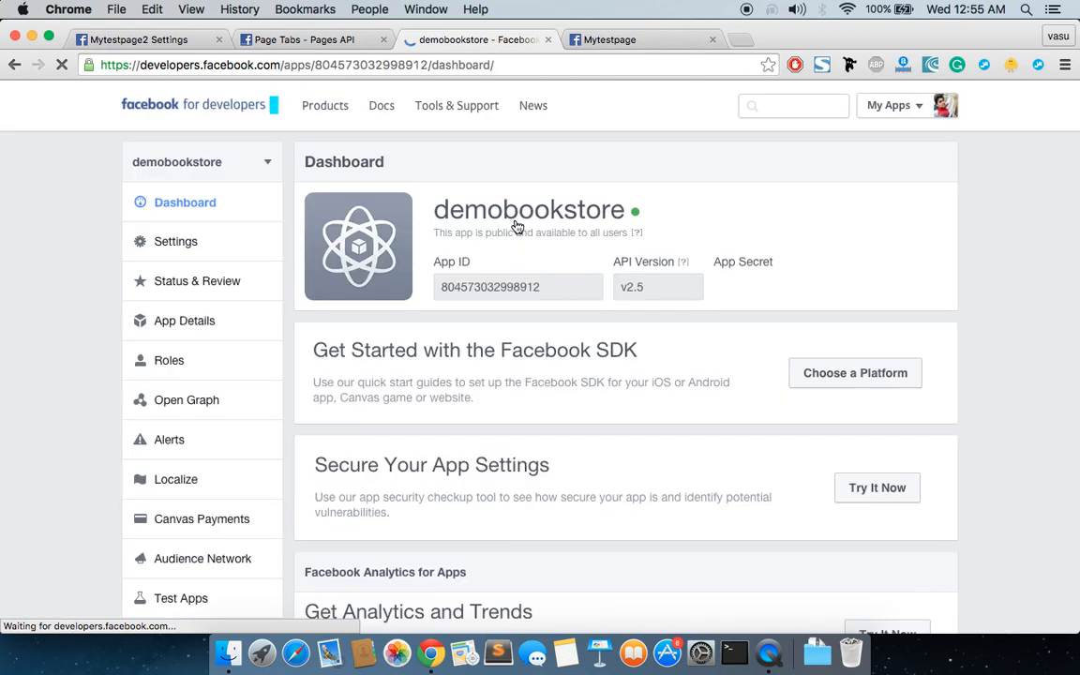
scroll("down", 3)
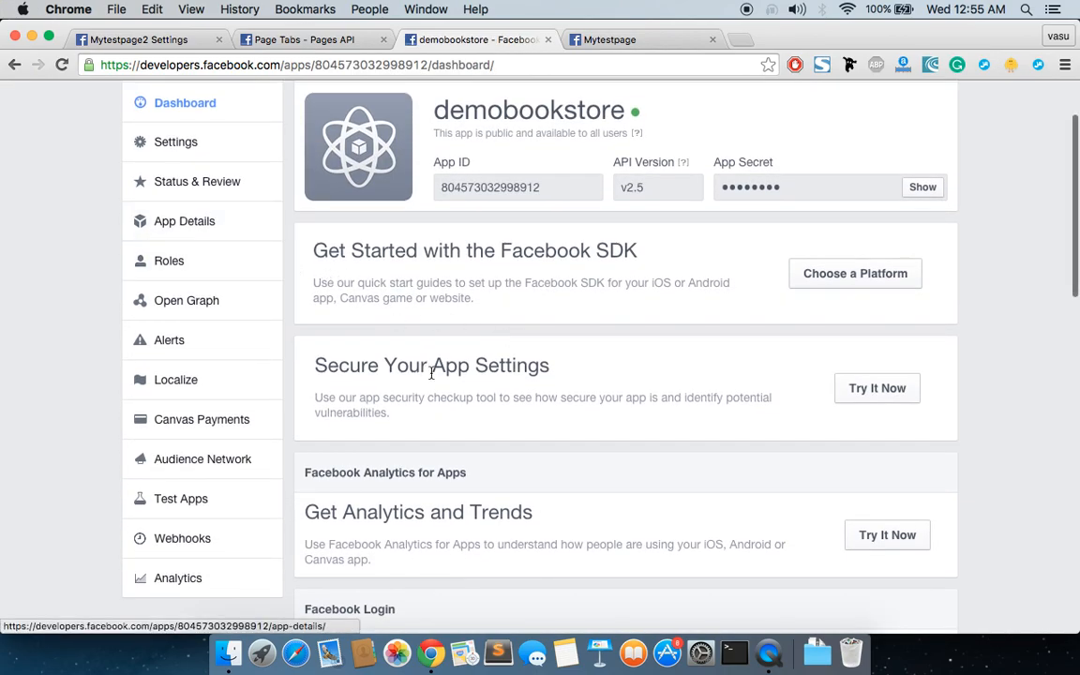
In demobookstore's Settings, copy the Canvas Page address and review the Secure Canvas URL.
left_click(177, 142)
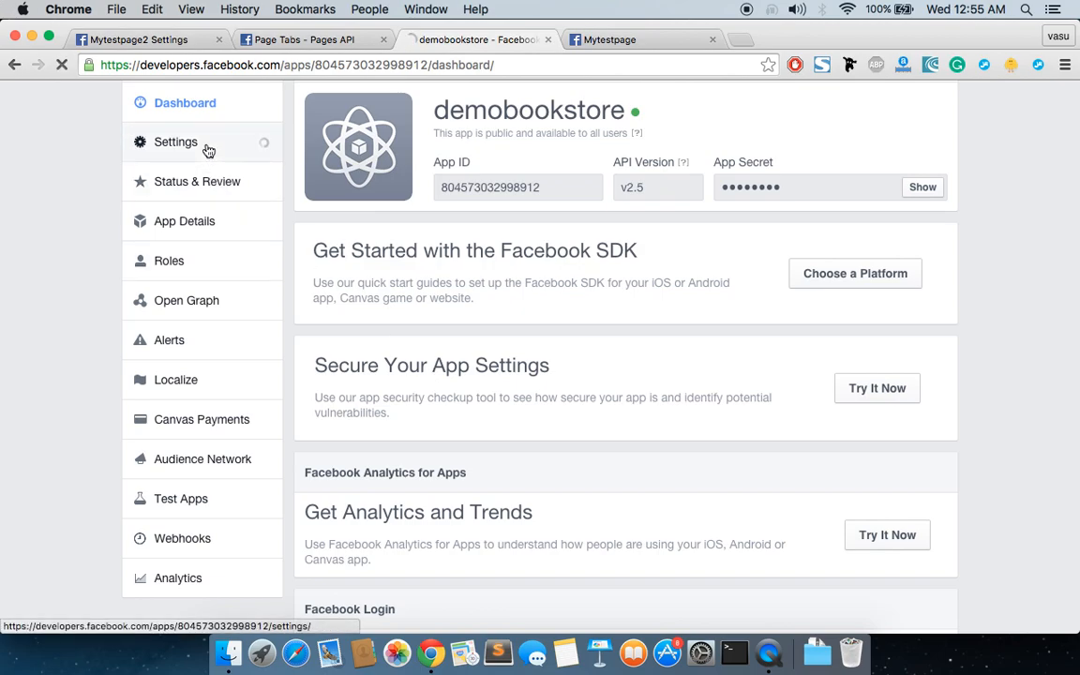
left_click(177, 142)
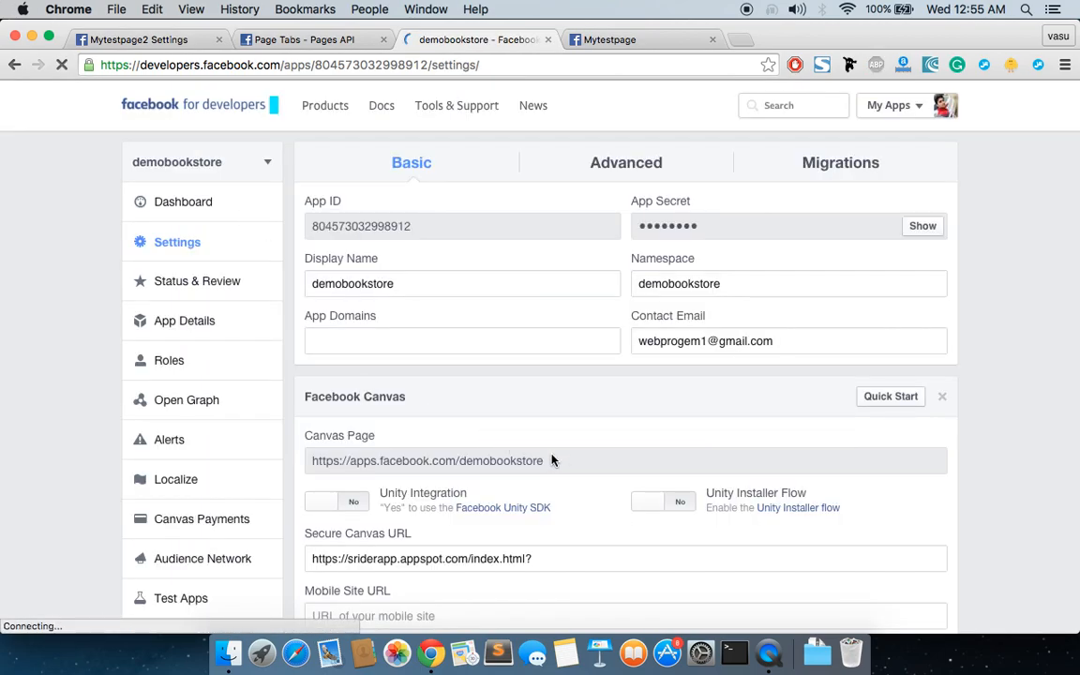
triple_click(428, 461)
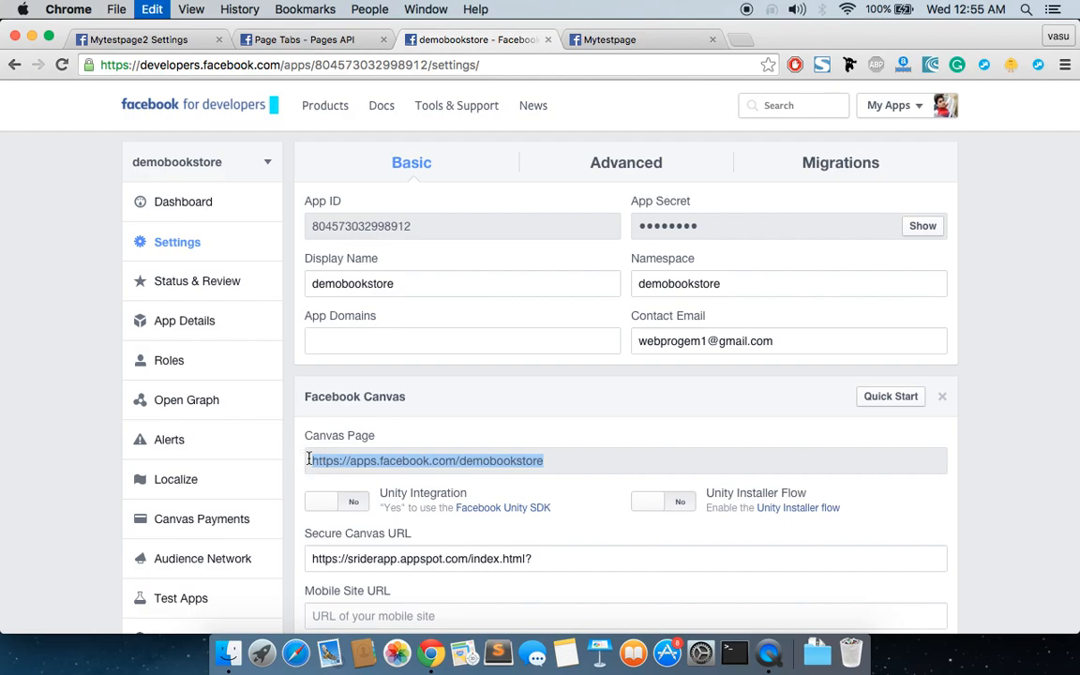
left_click(426, 461)
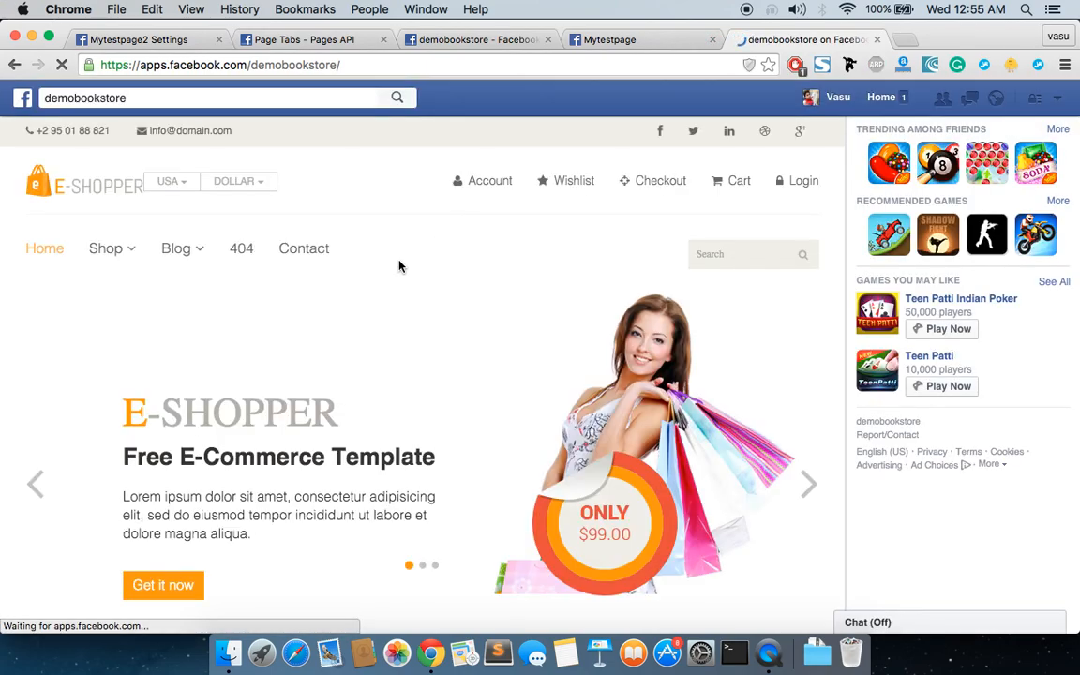
scroll("down", 3)
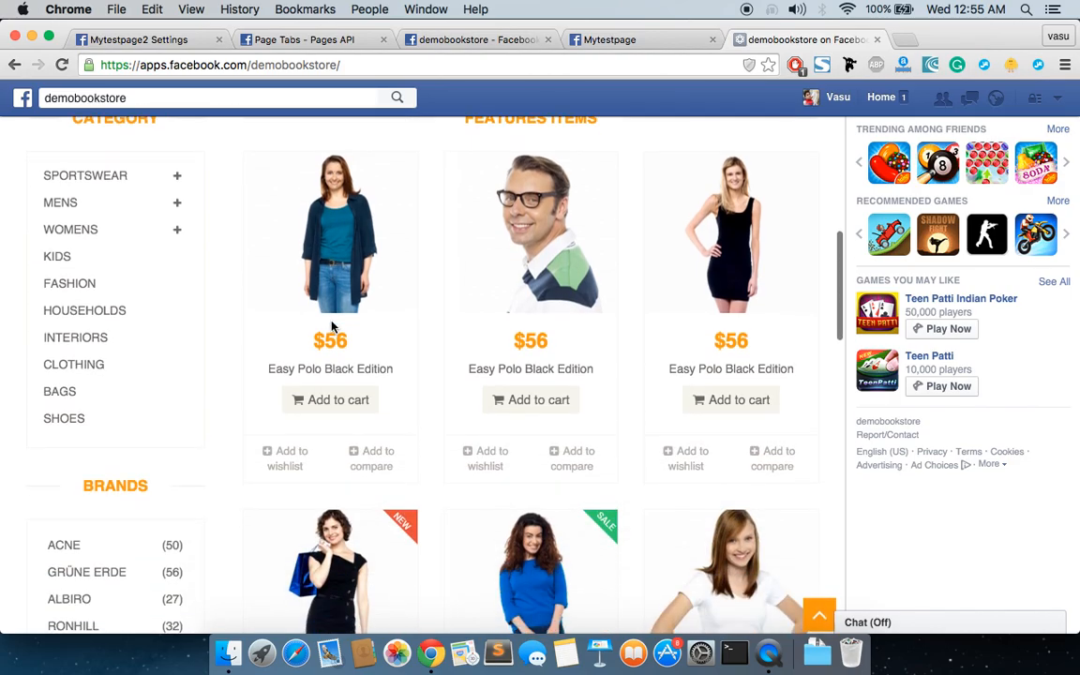
scroll("up", 3)
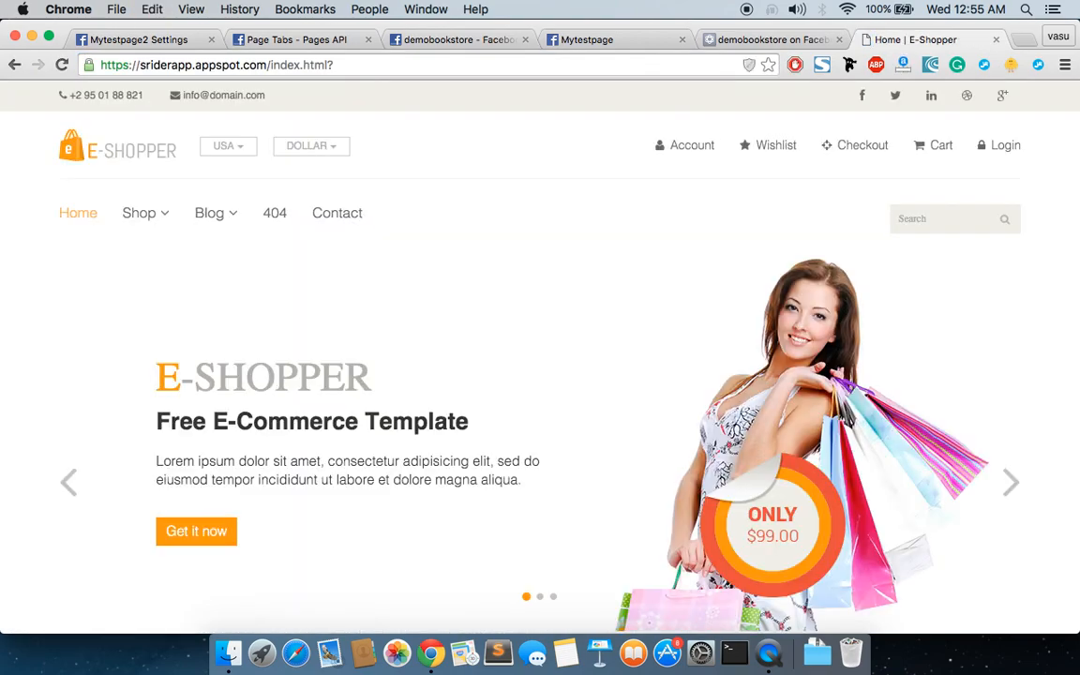
mouse_move(277, 237)
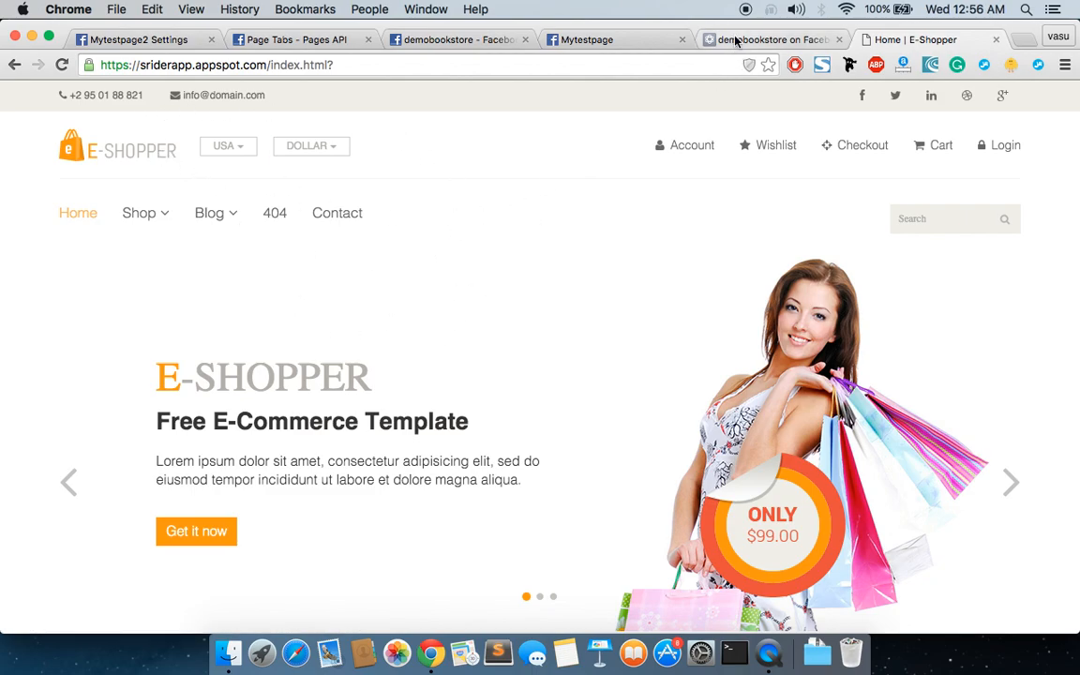
In the Page Tabs docs, scroll to 'With URL Redirects' and select the pagetab dialog URL snippet.
left_click(769, 40)
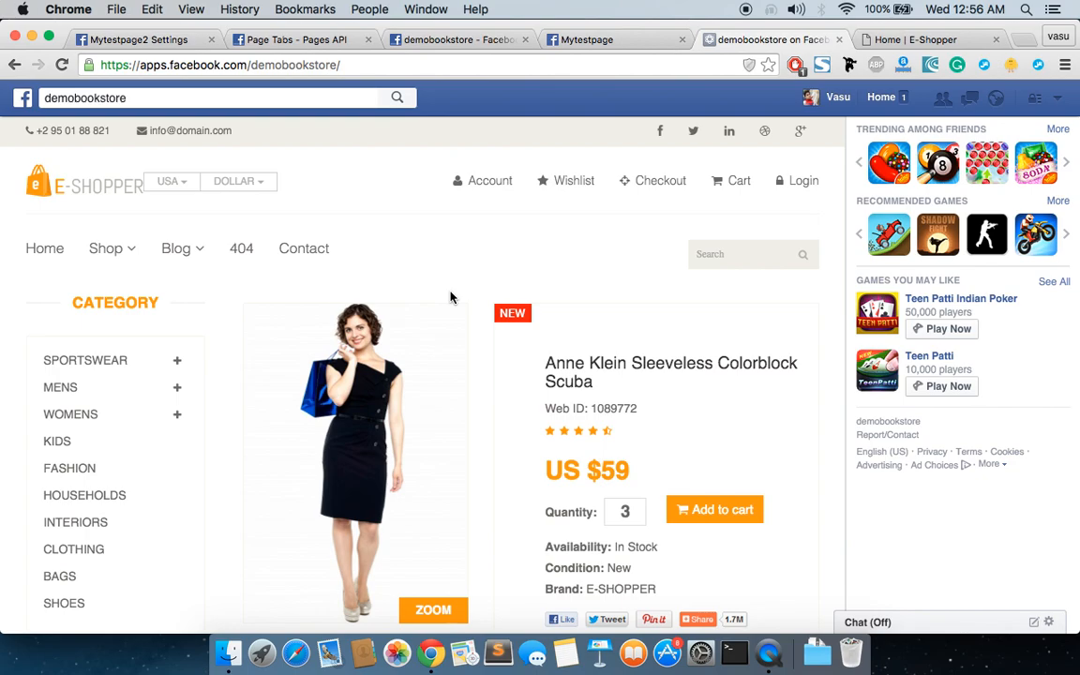
mouse_move(615, 354)
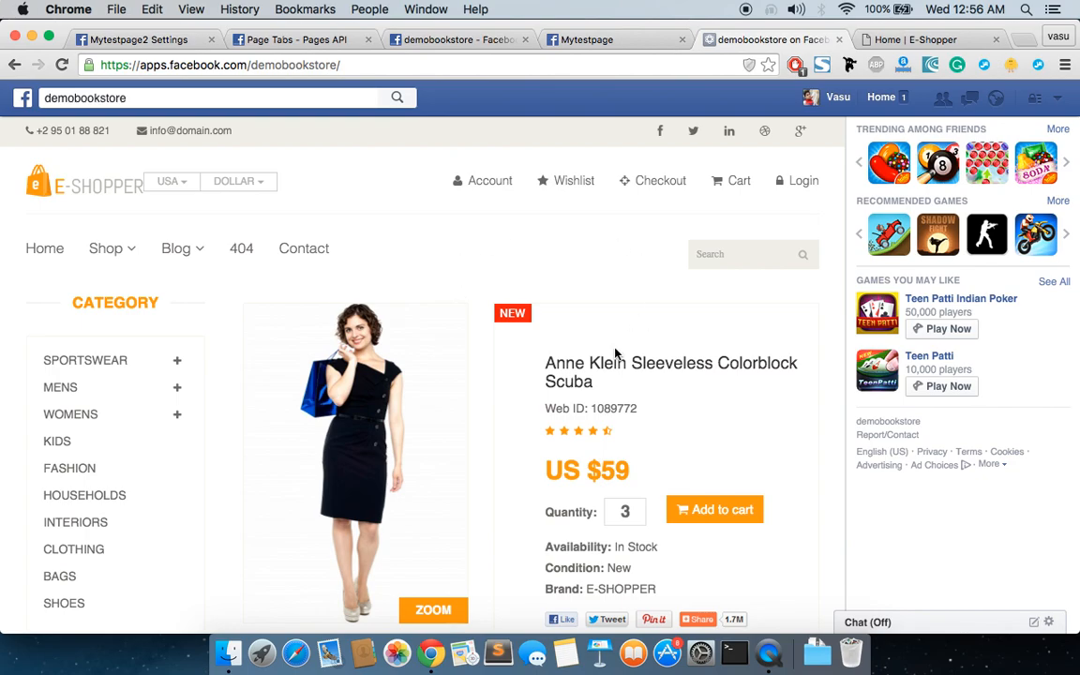
mouse_move(184, 45)
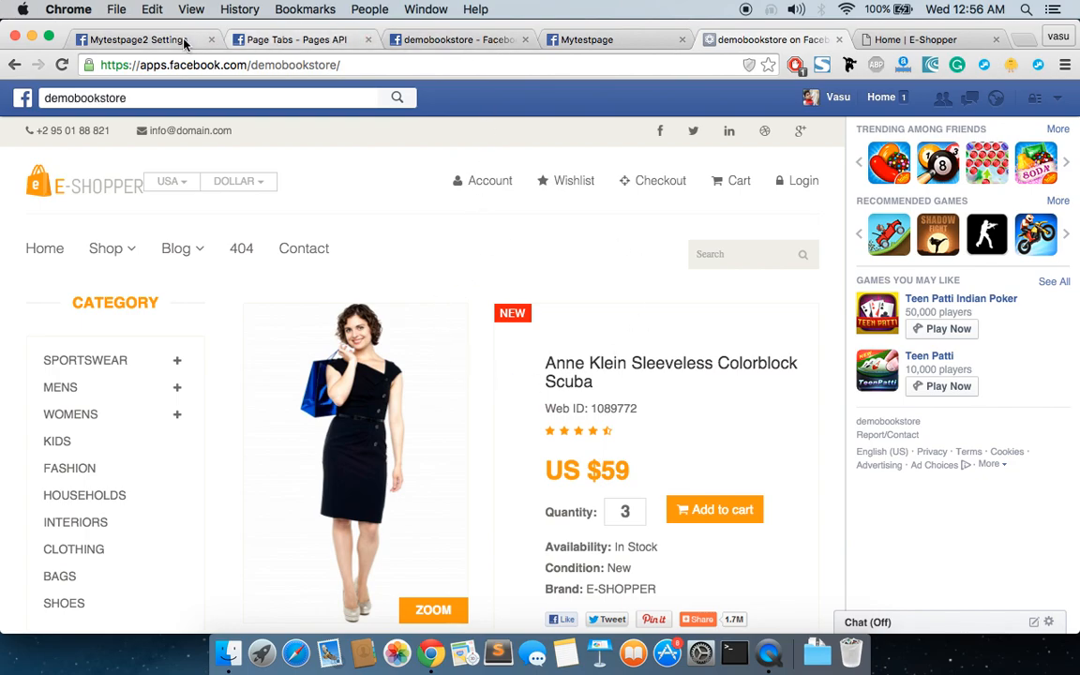
left_click(131, 39)
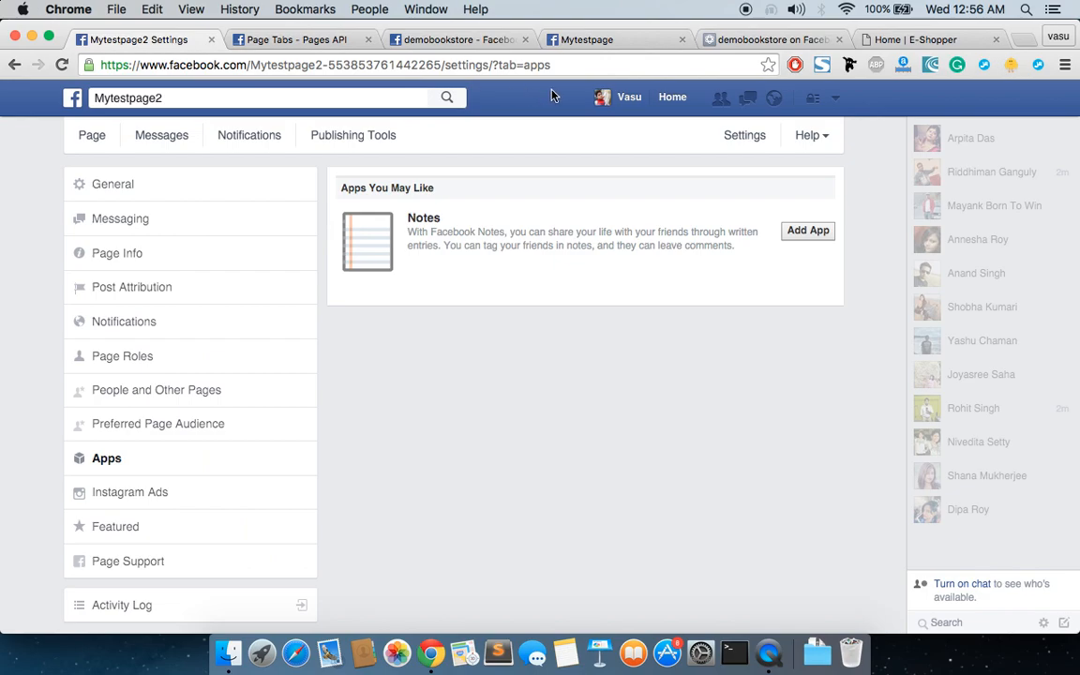
mouse_move(340, 41)
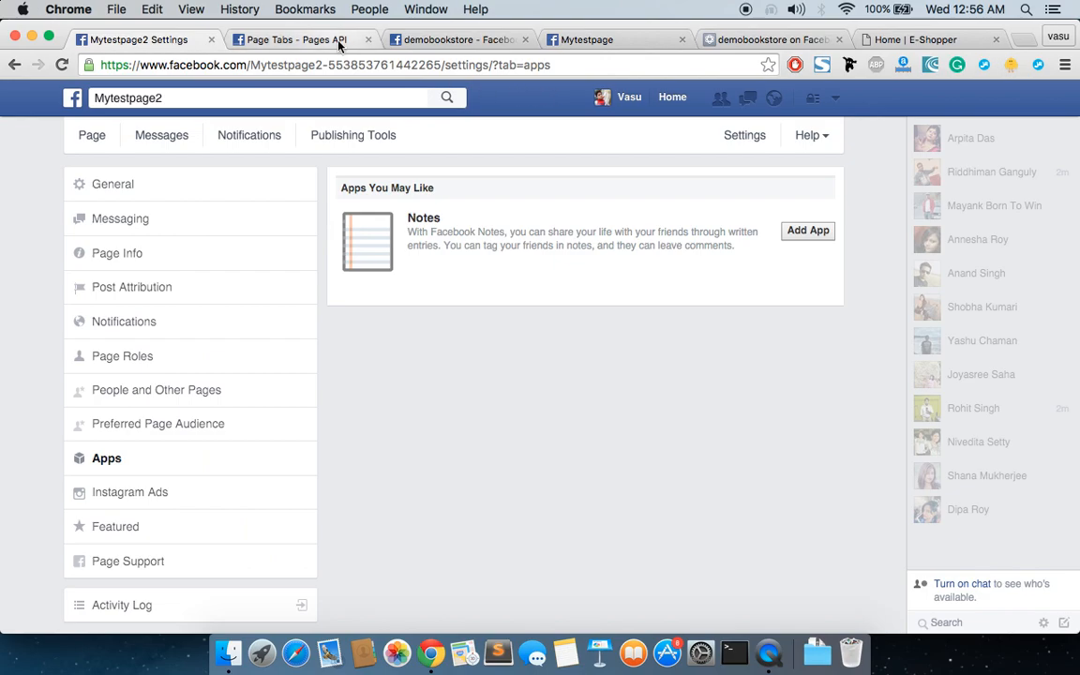
left_click(300, 40)
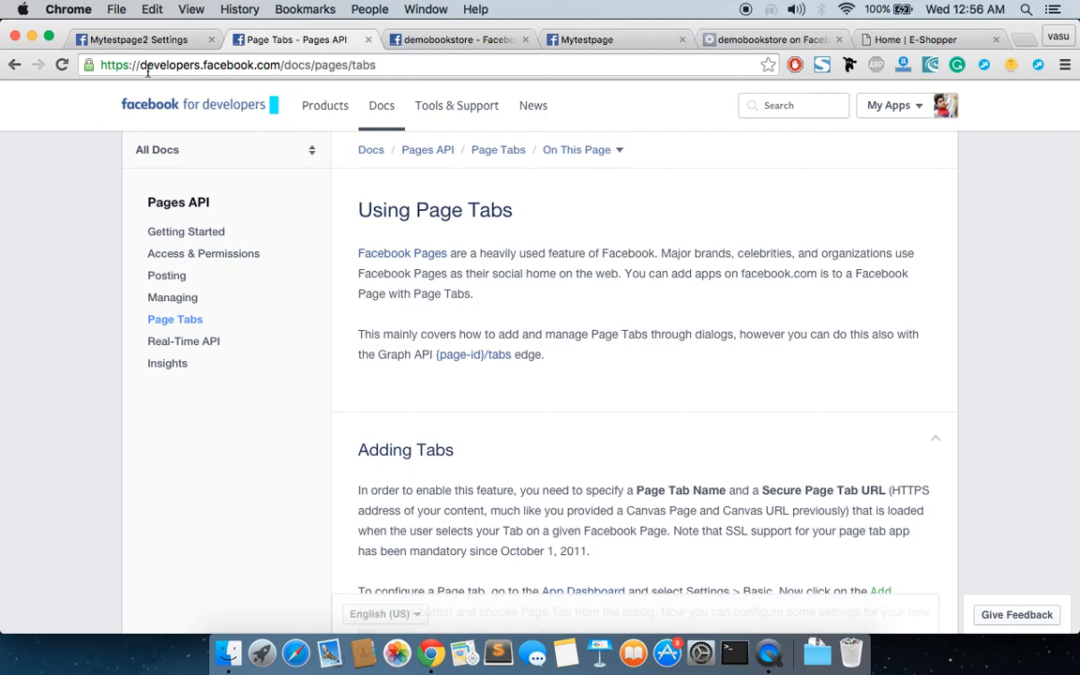
mouse_move(274, 71)
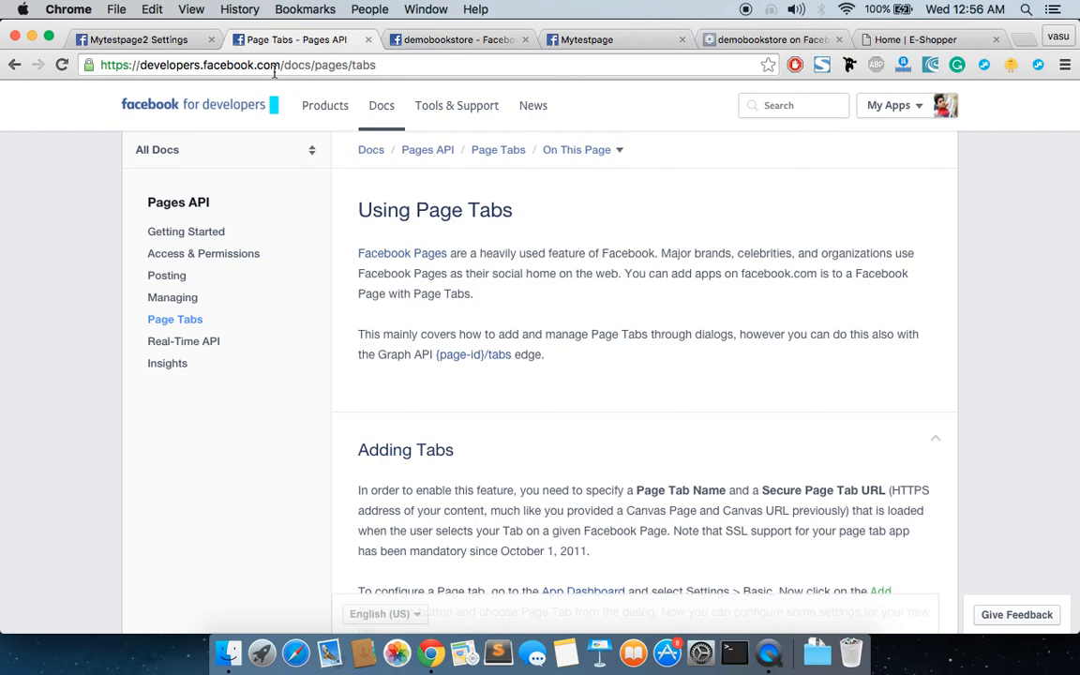
mouse_move(371, 93)
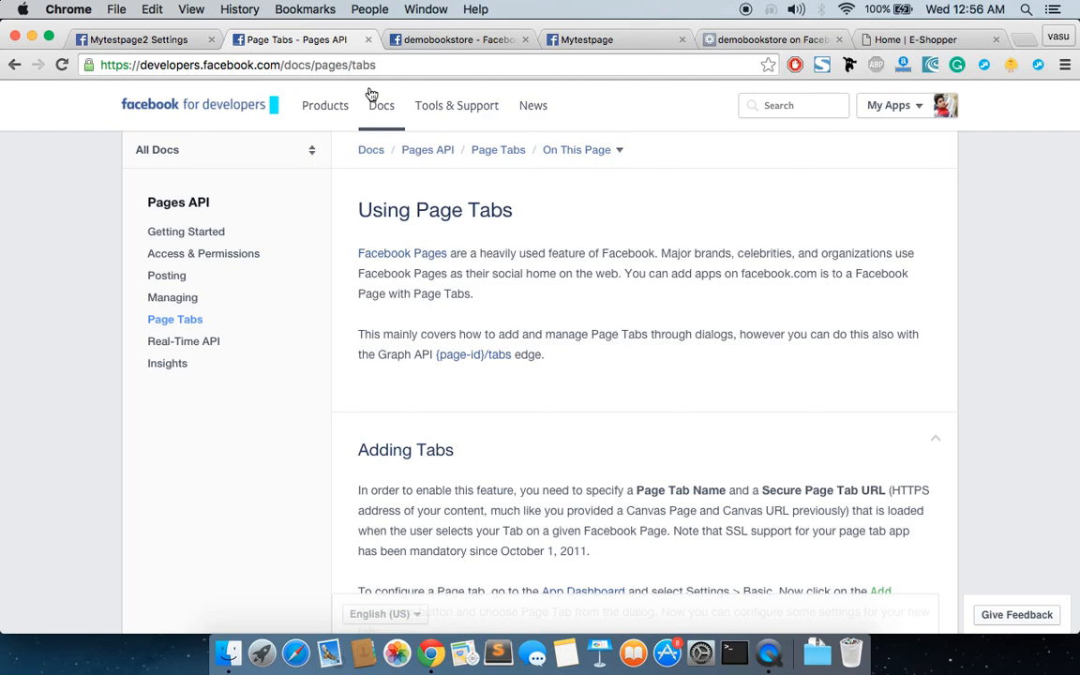
scroll("down", 3)
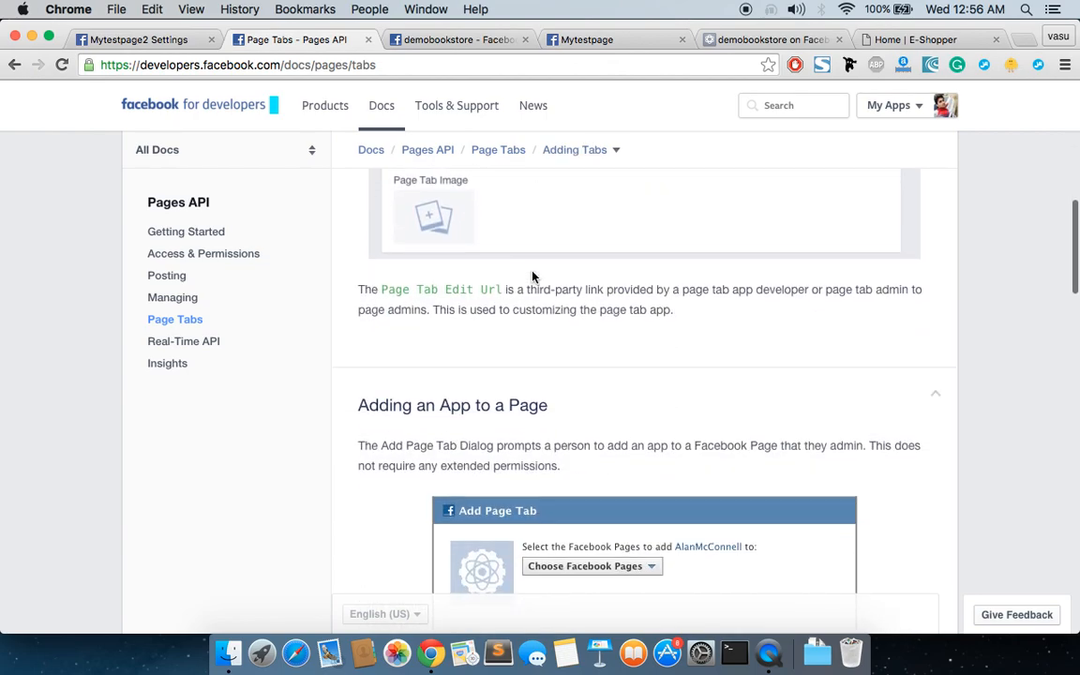
scroll("down", 3)
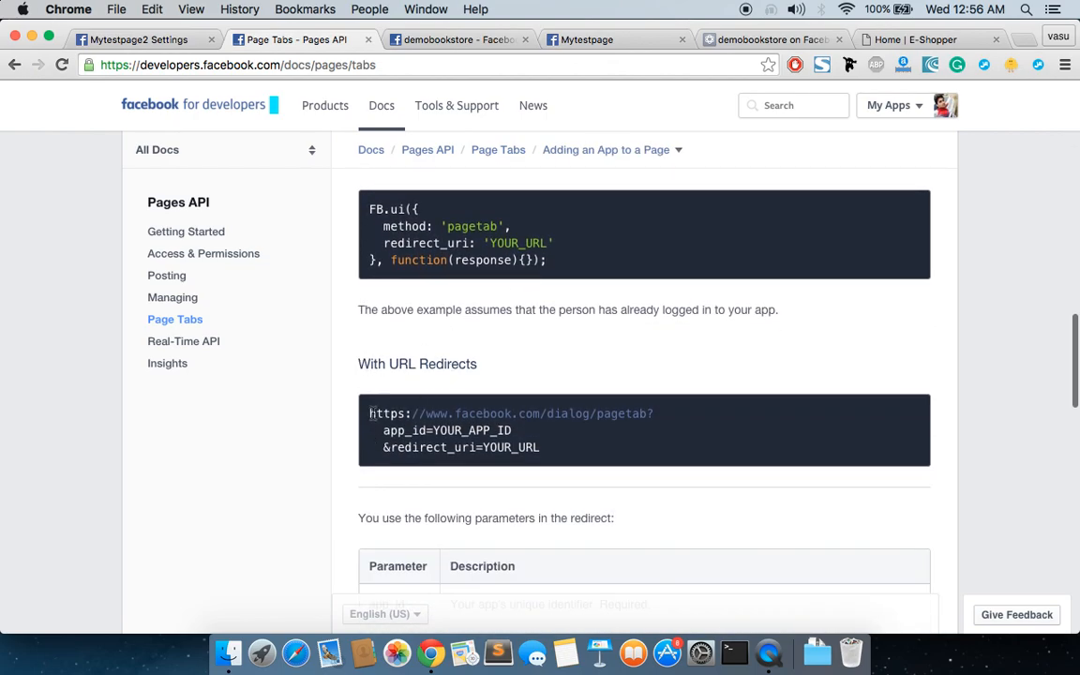
left_click_drag(367, 414, 540, 446)
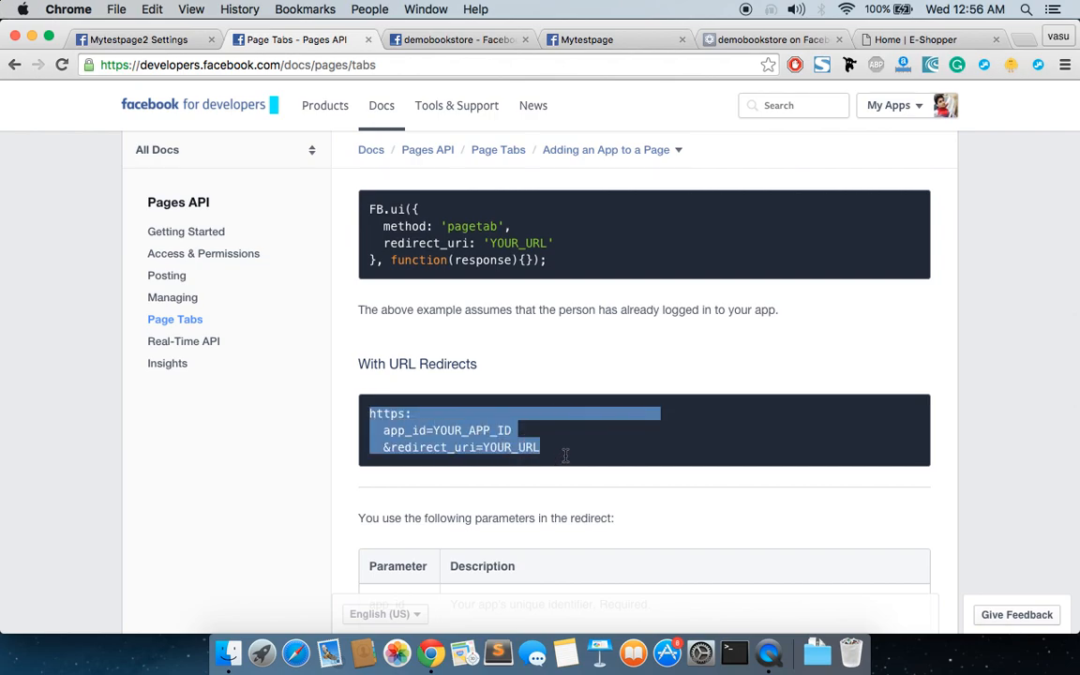
Paste the pagetab dialog URL in the address bar, filling YOUR_APP_ID and YOUR_URL from the app's ID and Secure Canvas URL.
left_click(928, 40)
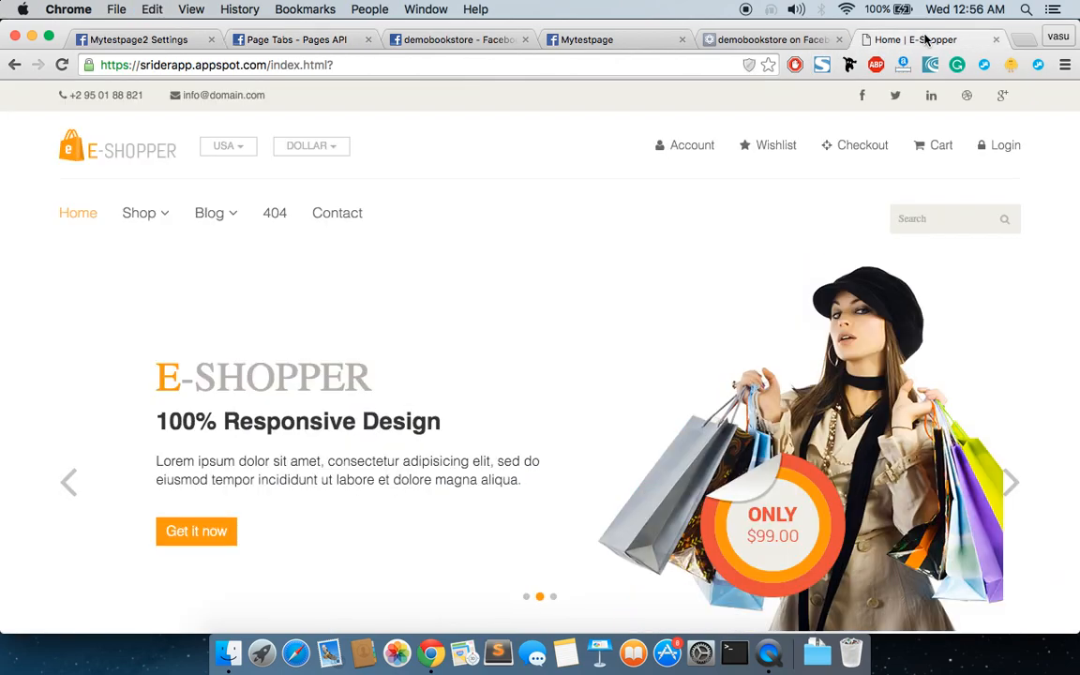
type("https://www.facebook.com/dialog/pagetab? app_id=YOUR_APP_ID &redirect_uri=YOUR_URL")
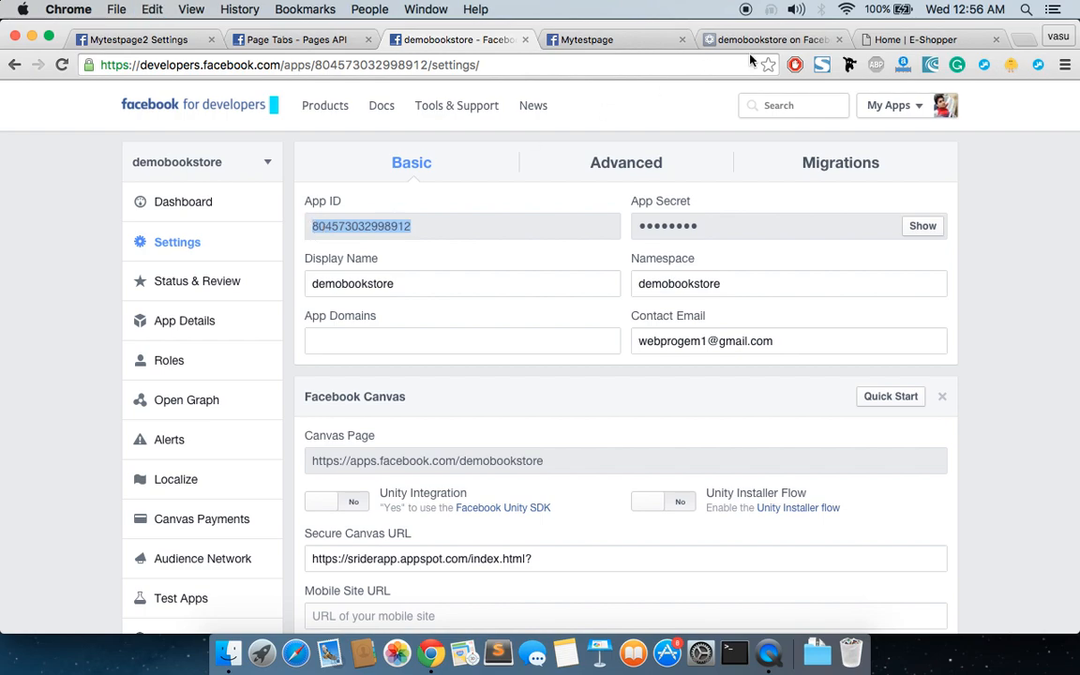
mouse_move(176, 242)
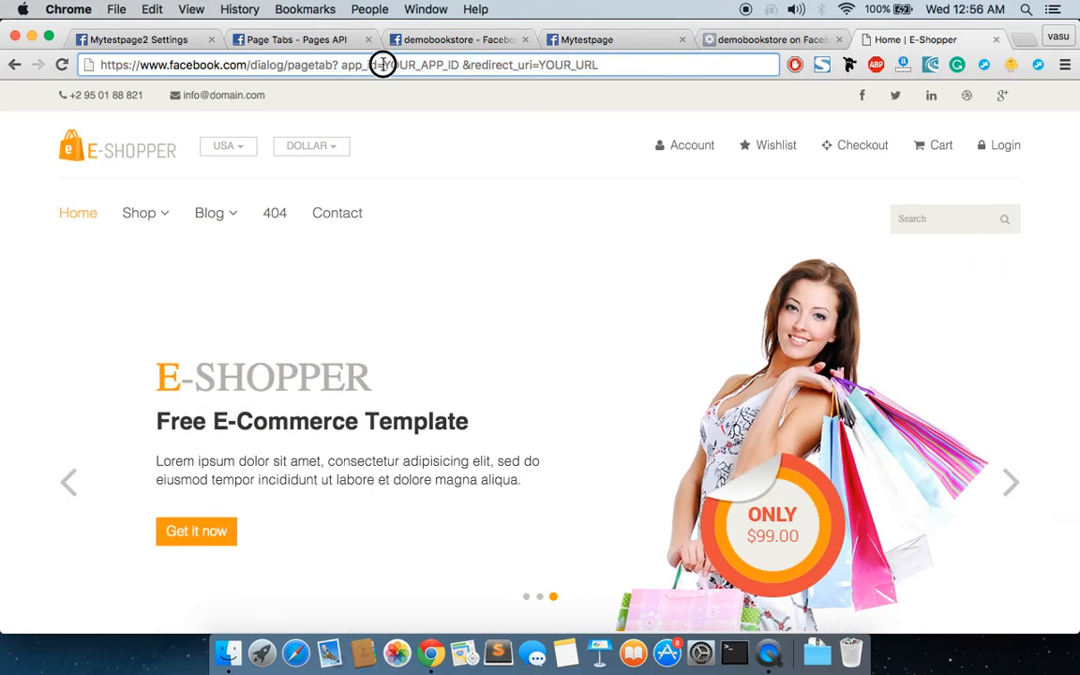
double_click(420, 64)
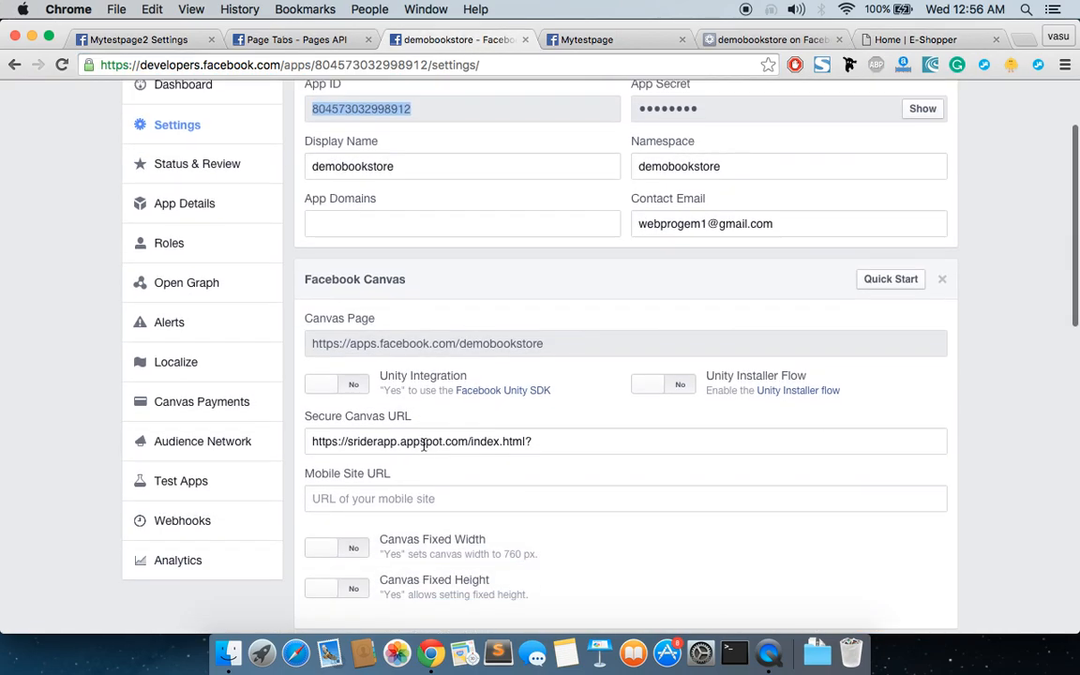
triple_click(420, 441)
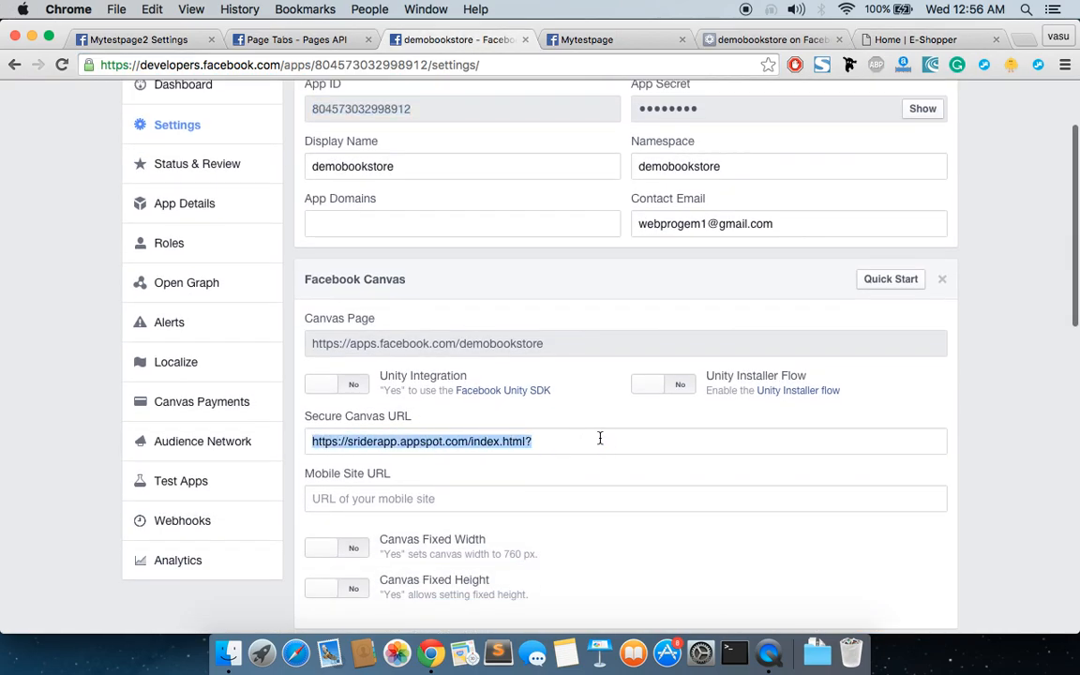
left_click(918, 39)
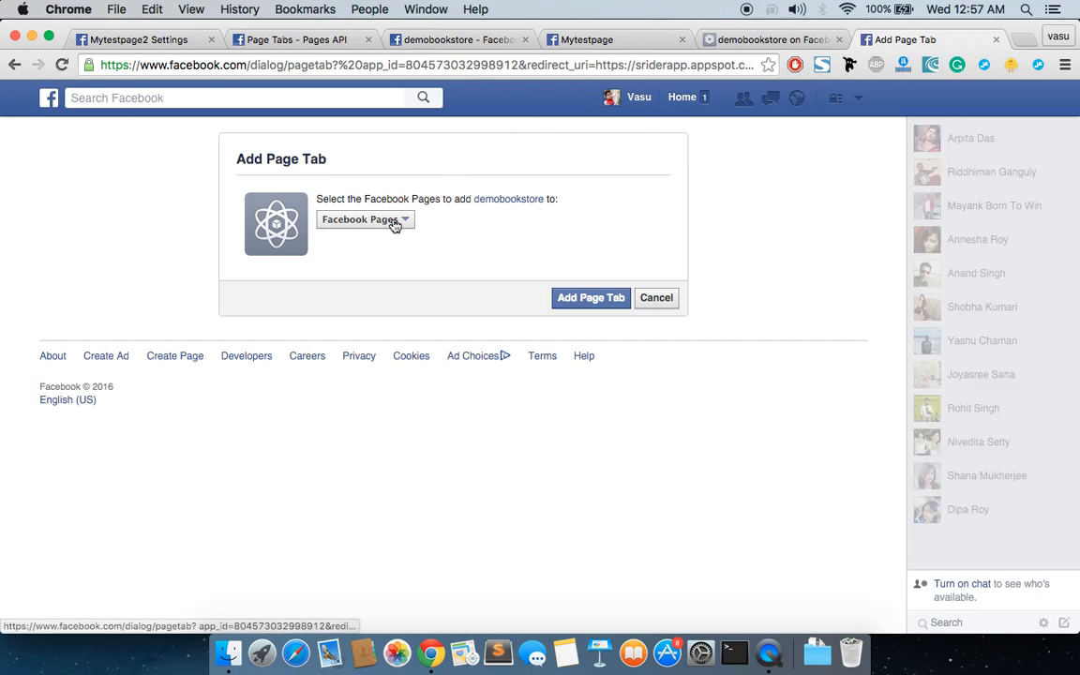
Choose Mytestpage2 in the Add Page Tab dialog and add the demobookstore tab to it.
left_click(364, 219)
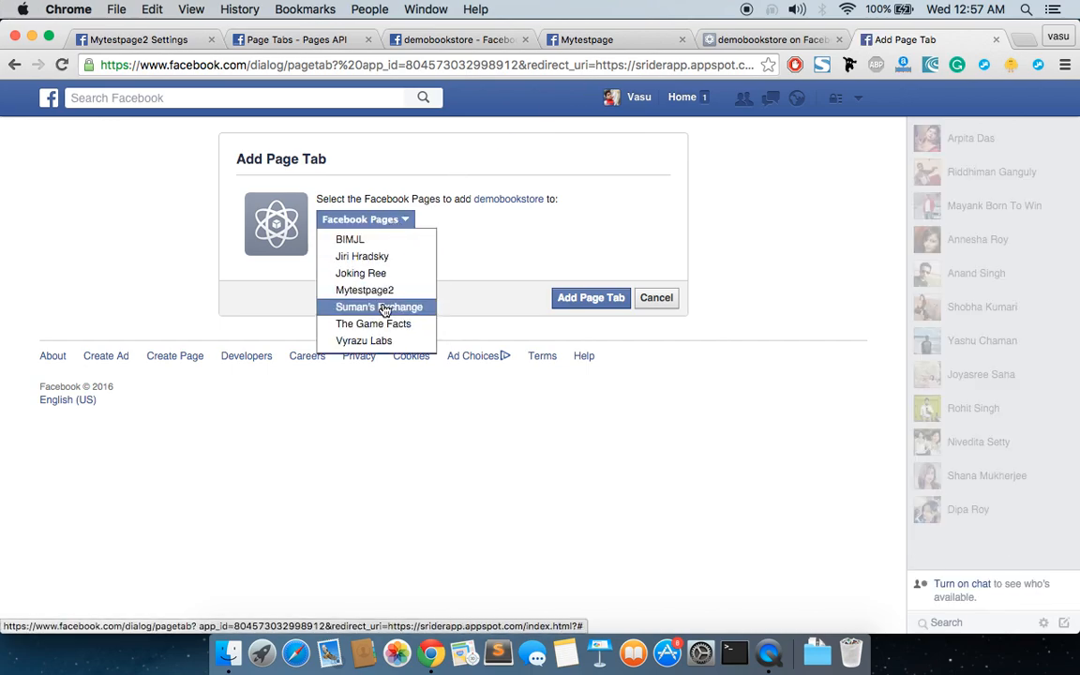
mouse_move(364, 289)
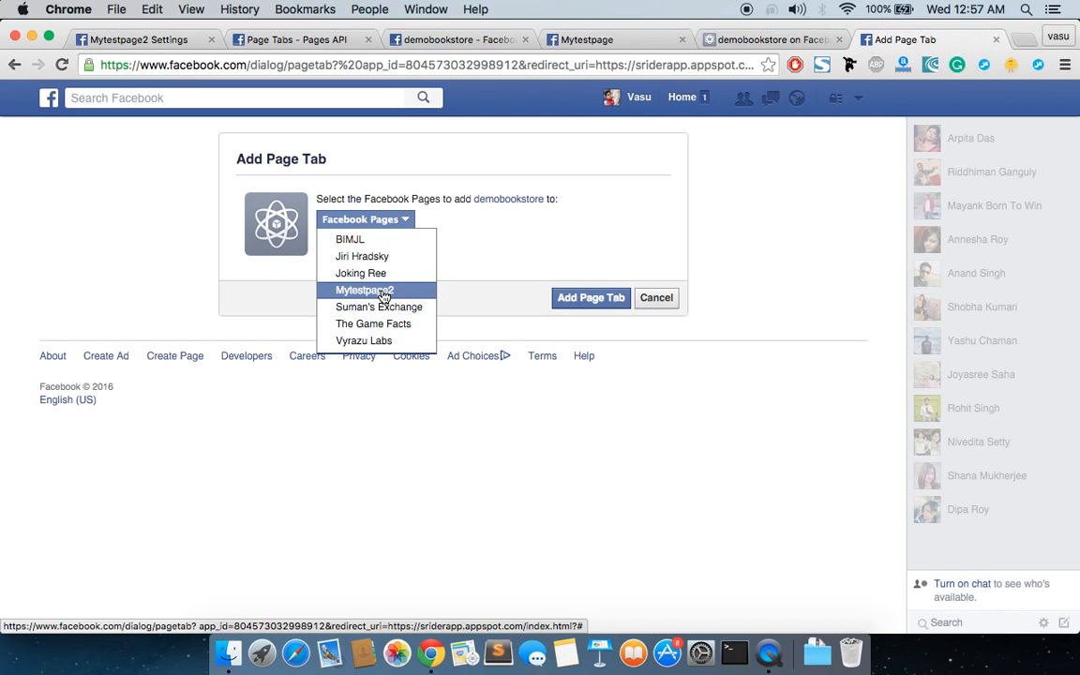
mouse_move(373, 322)
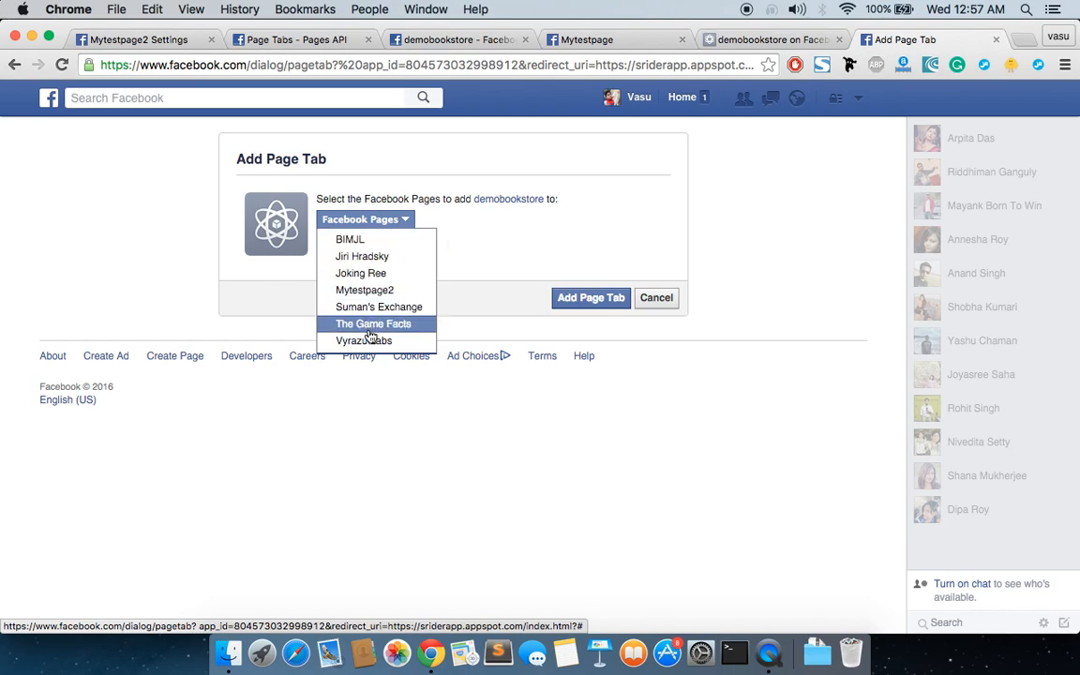
mouse_move(379, 307)
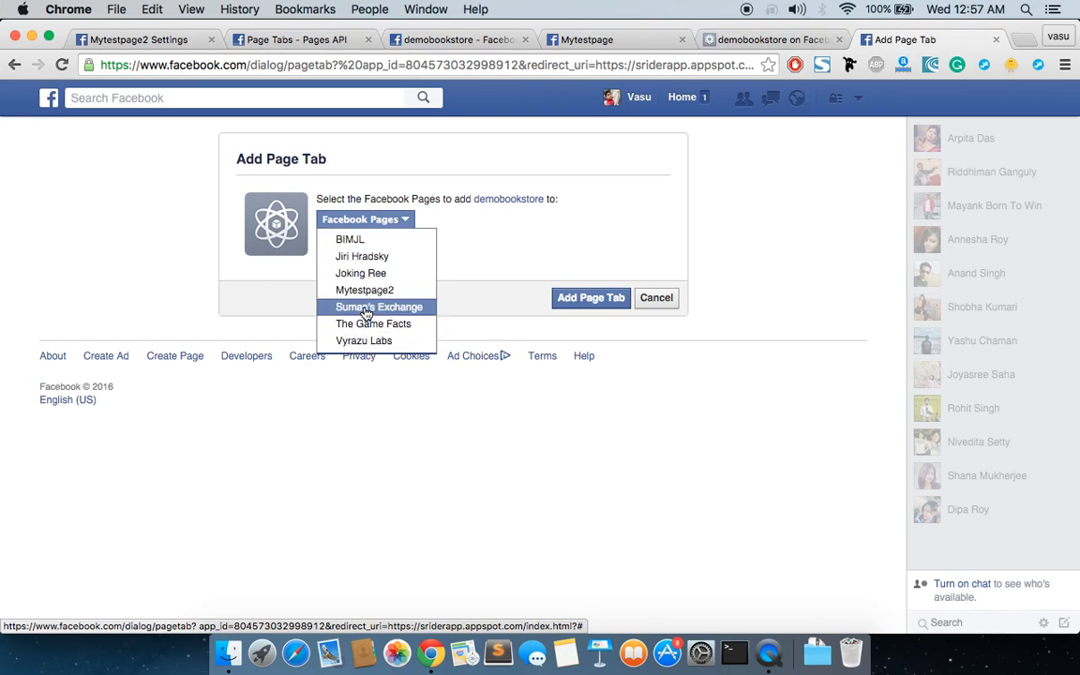
mouse_move(364, 288)
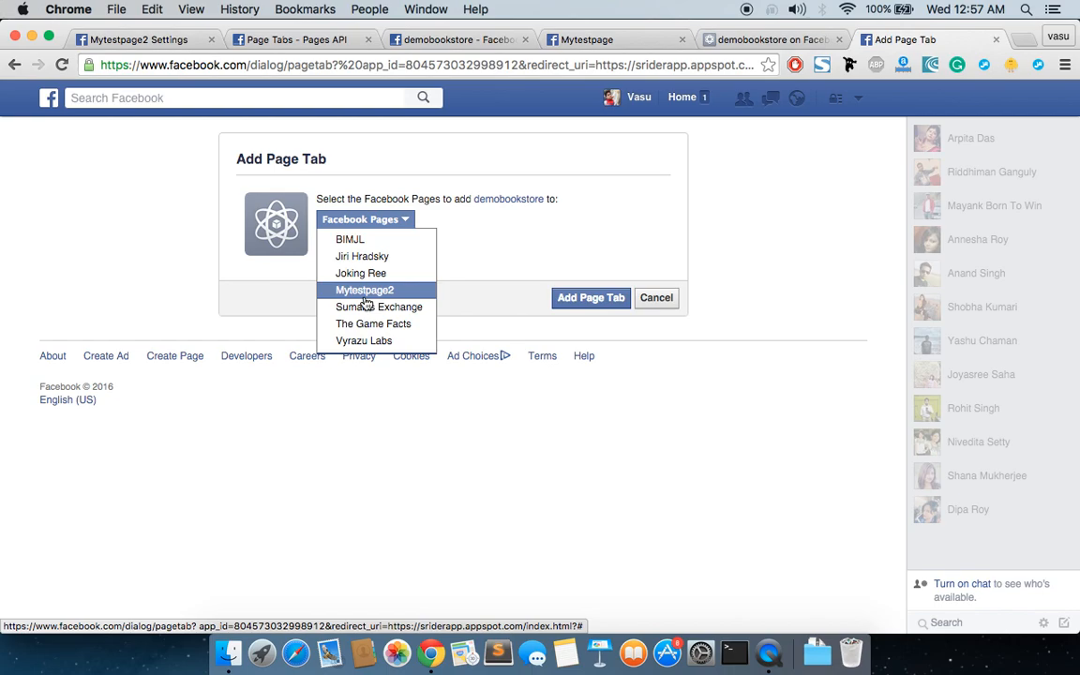
left_click(364, 289)
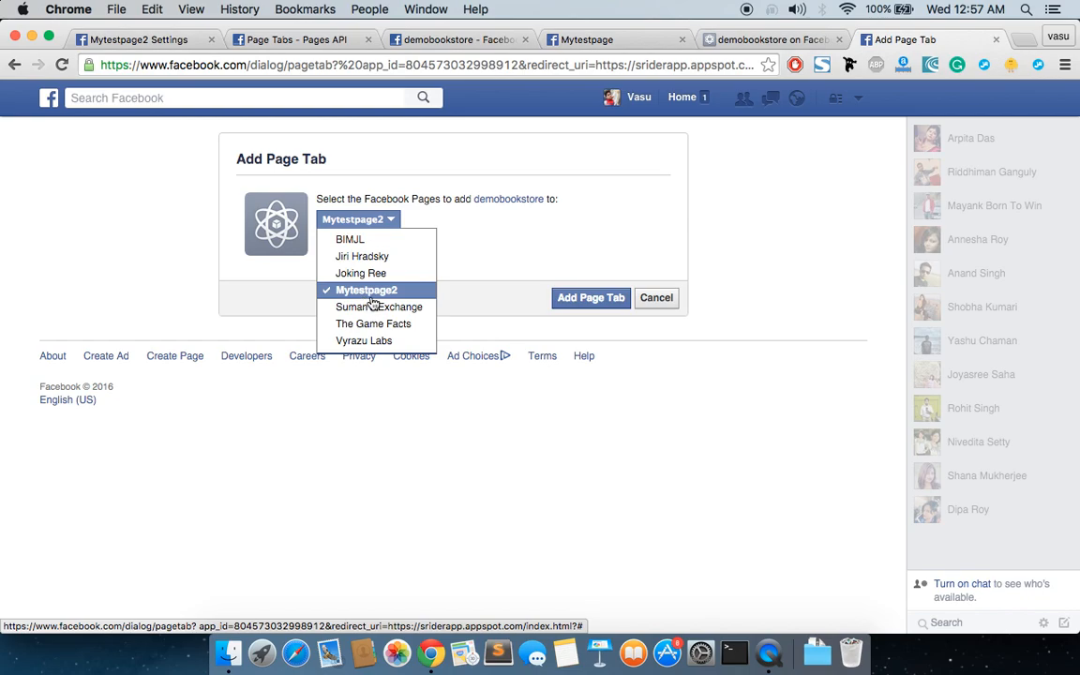
left_click(590, 296)
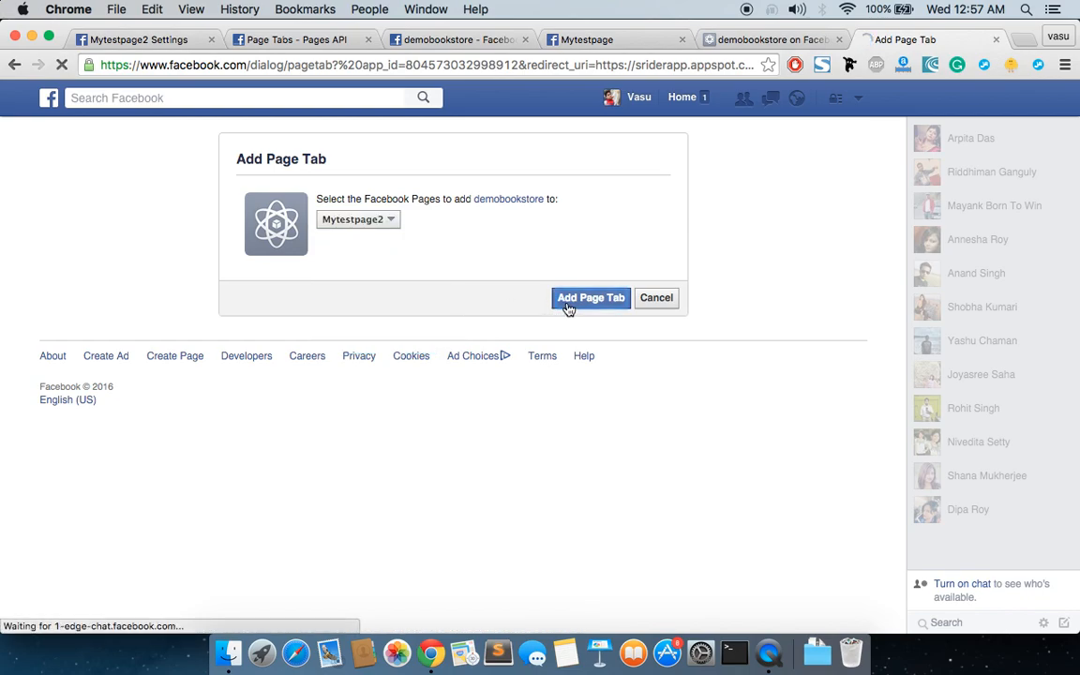
left_click(590, 296)
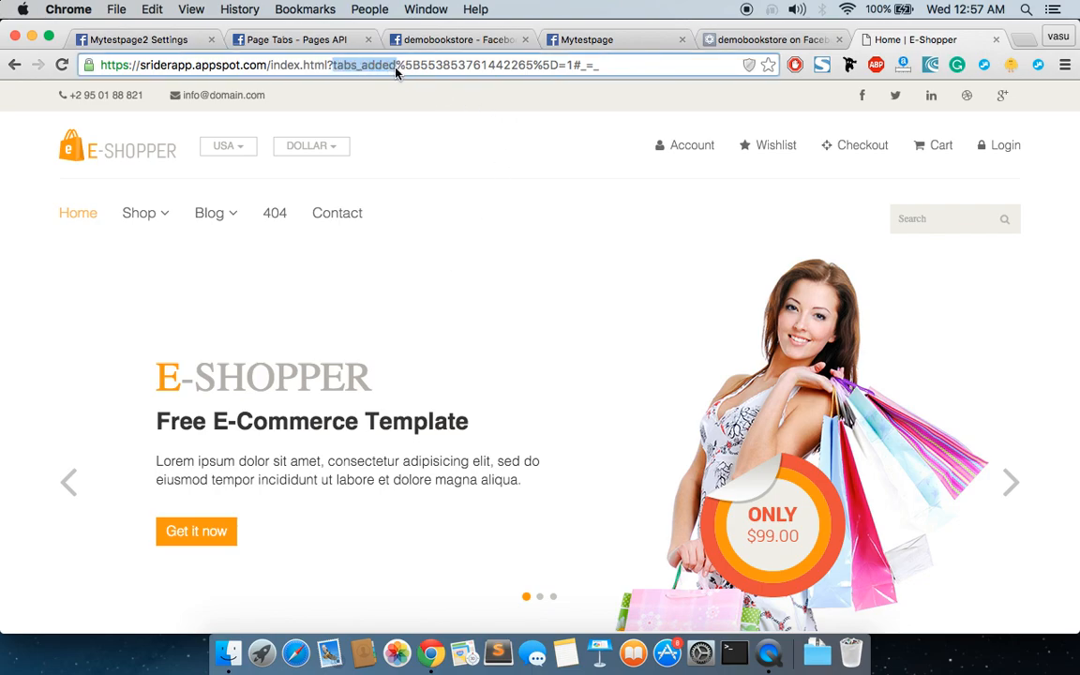
Return to the Mytestpage2 timeline, skipping the Like tip and closing Invite Your Friends.
left_click(135, 39)
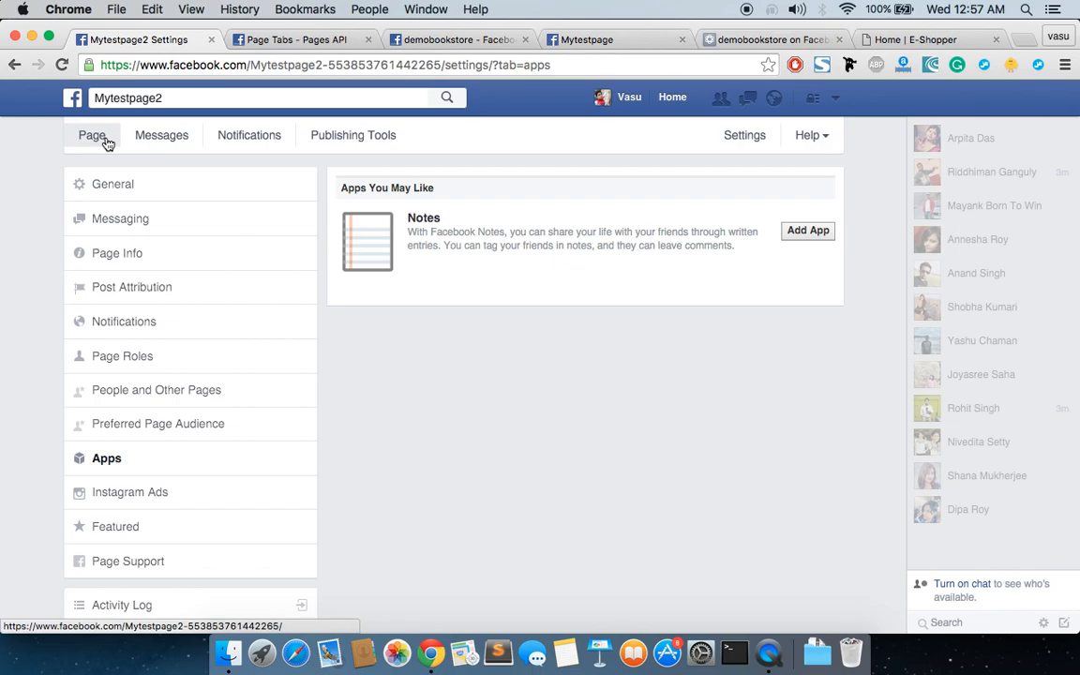
left_click(82, 135)
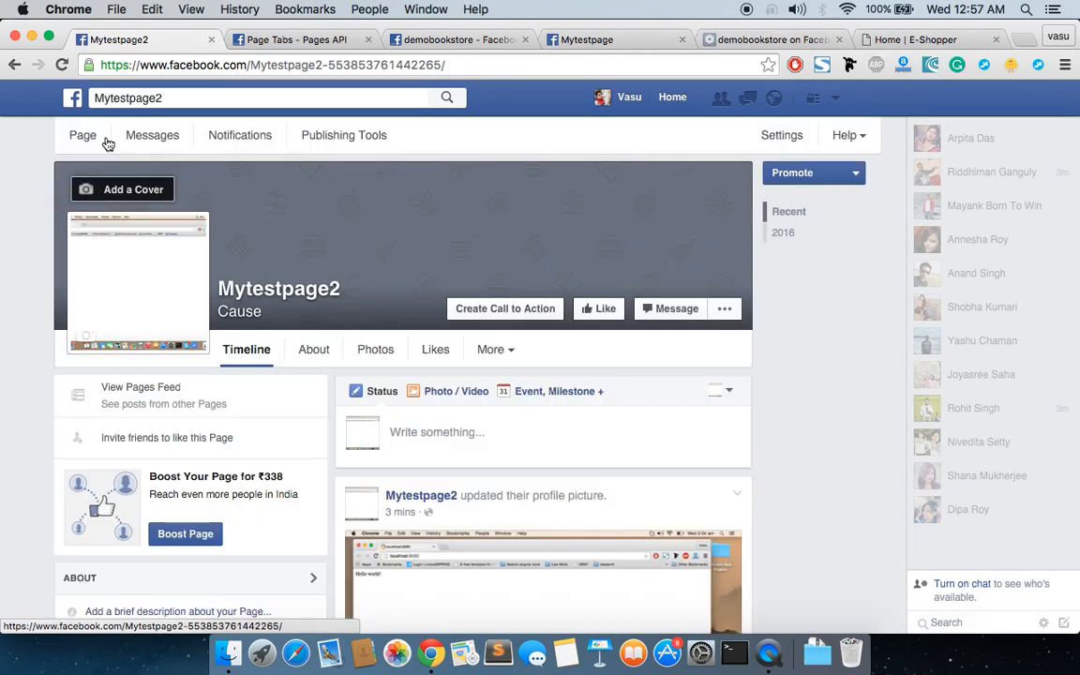
left_click(604, 307)
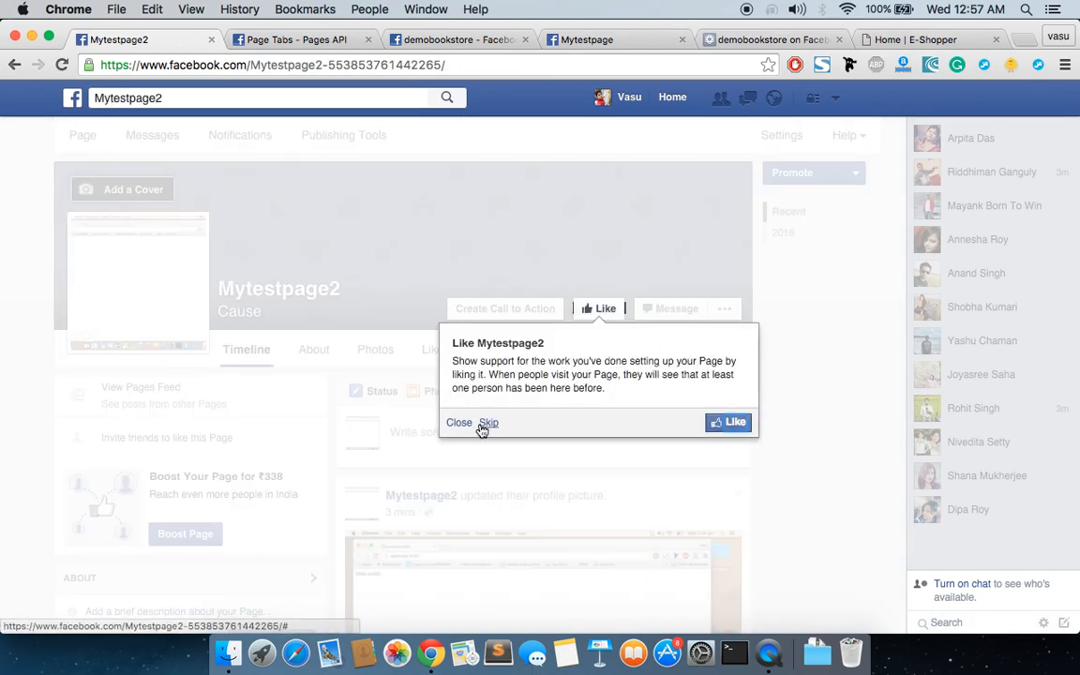
left_click(487, 424)
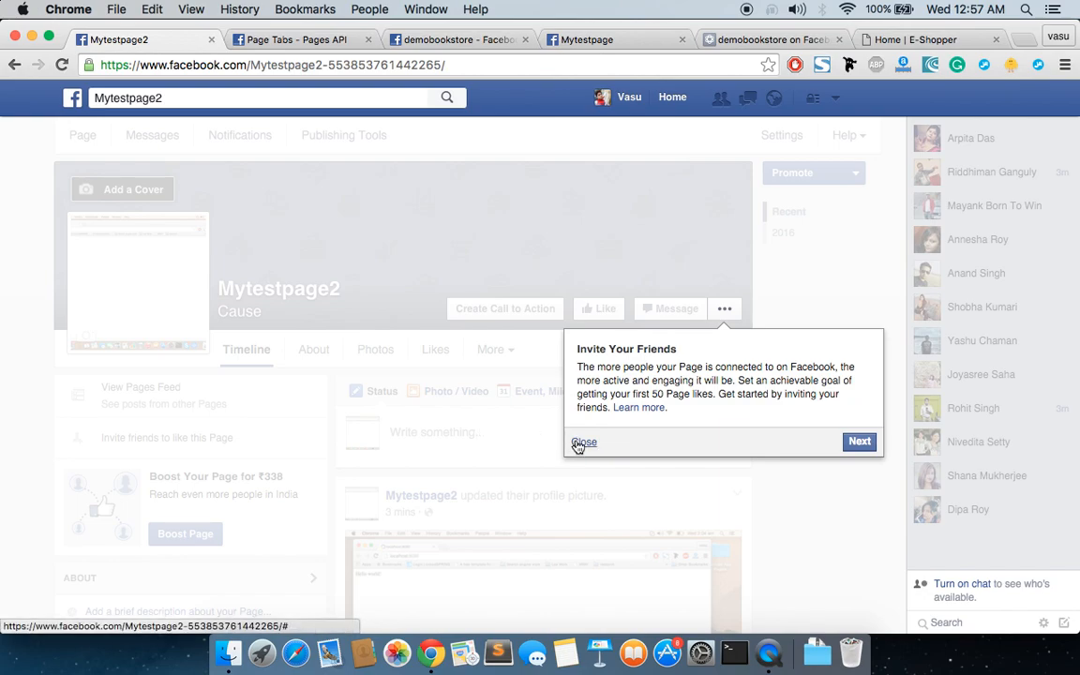
left_click(585, 443)
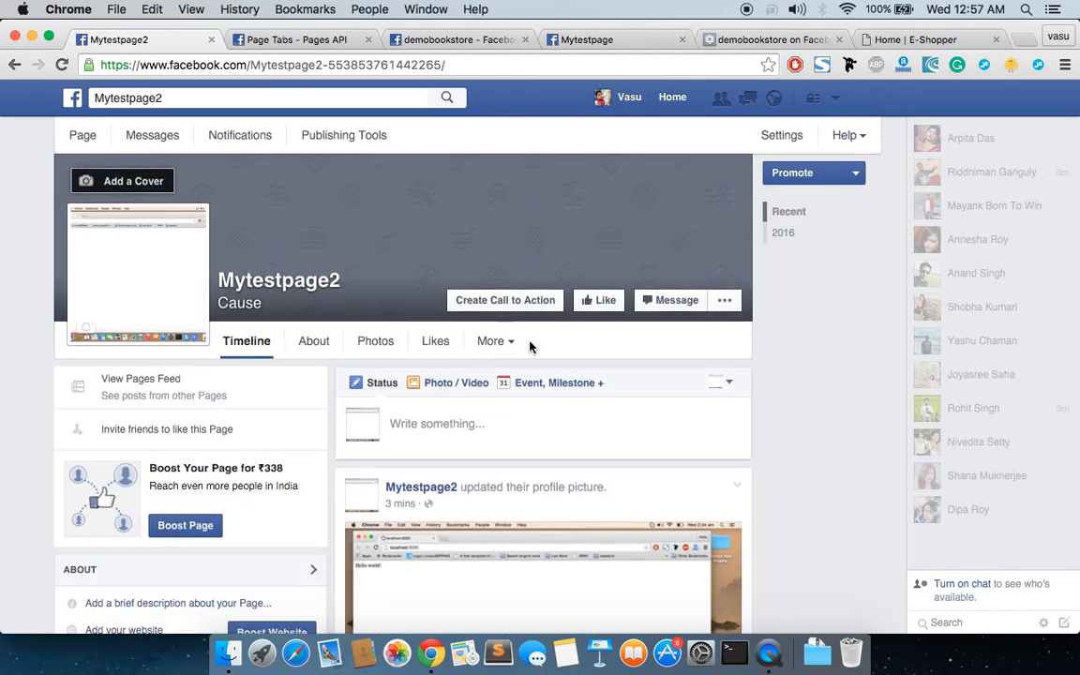
Reorder tabs via Manage Tabs so mystore sits second after About, save, and view mystore.
left_click(495, 341)
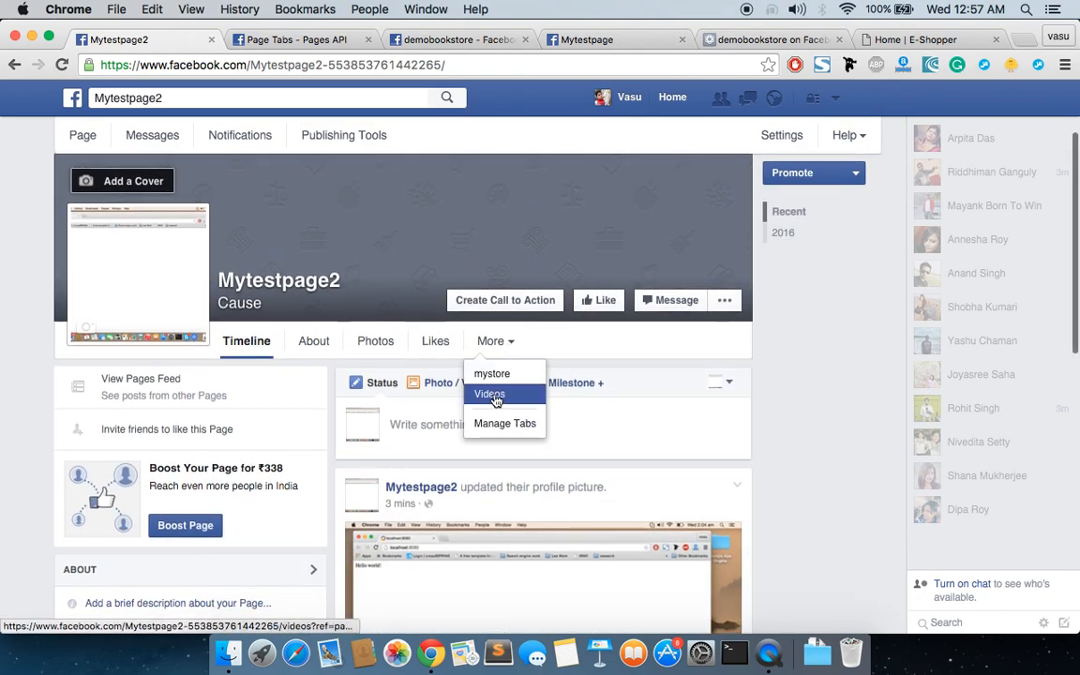
left_click(489, 394)
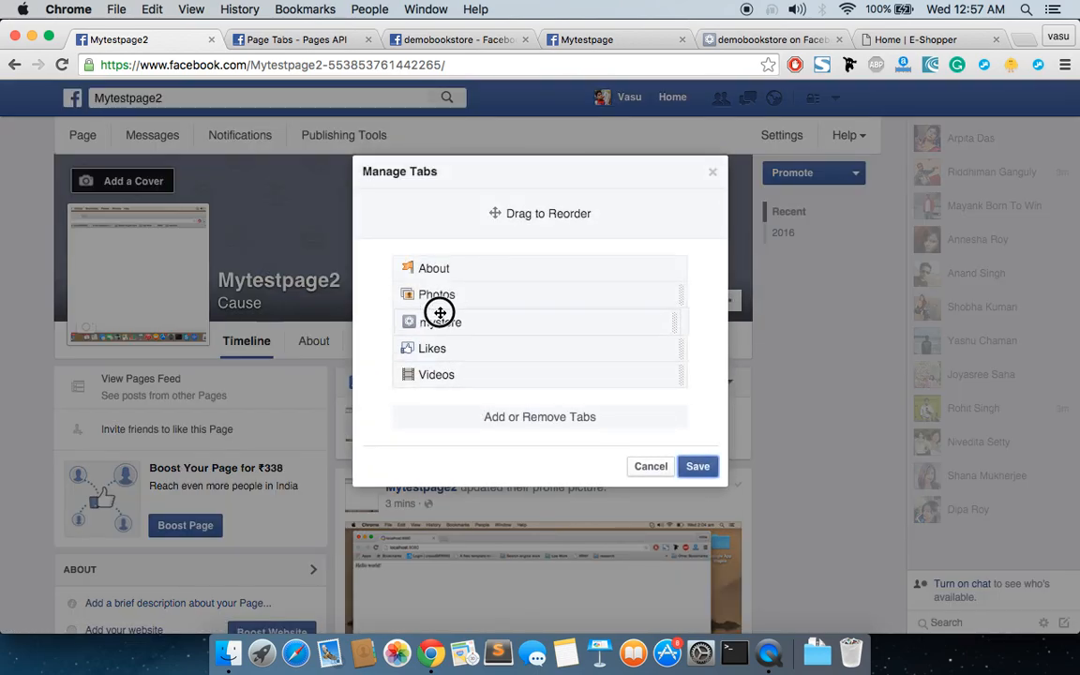
left_click_drag(439, 323, 439, 293)
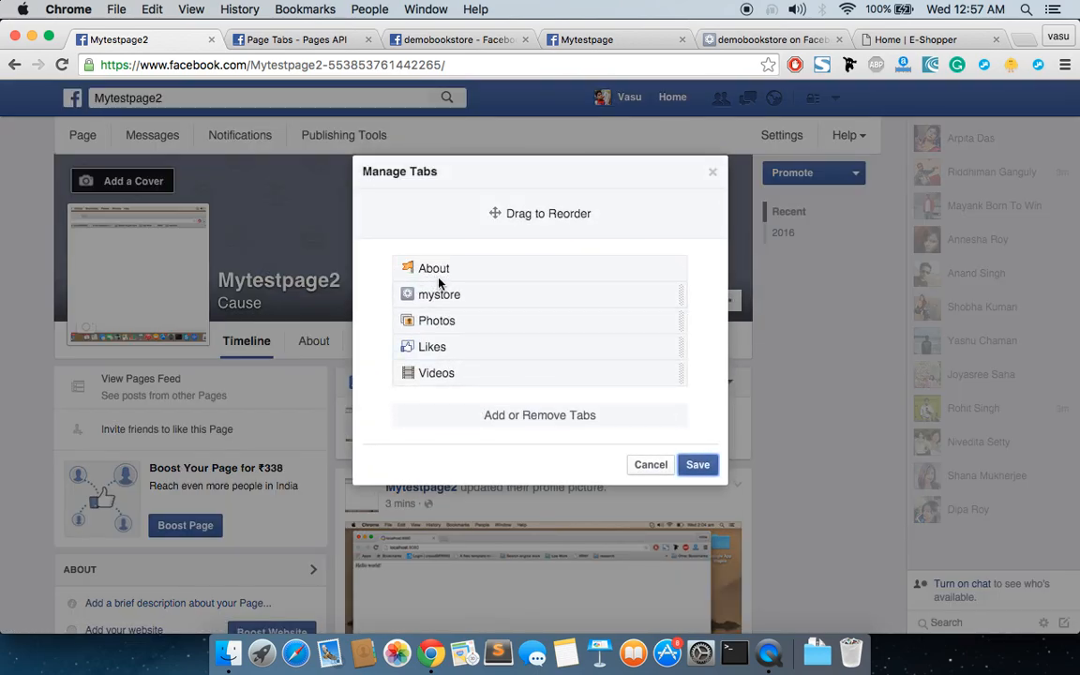
mouse_move(679, 453)
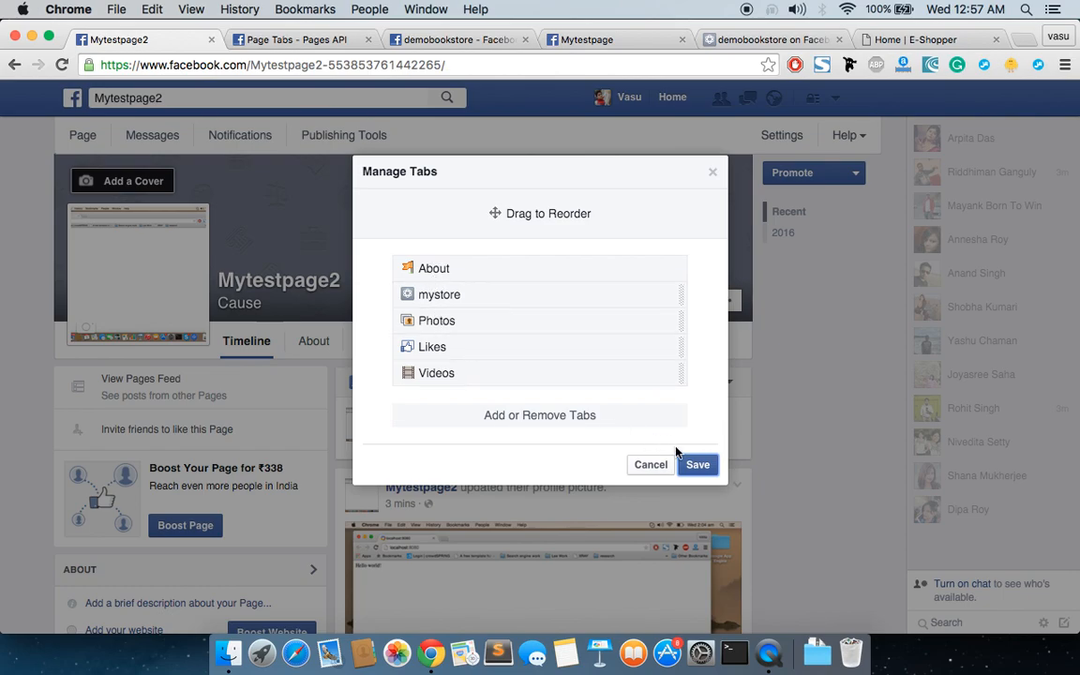
left_click(697, 465)
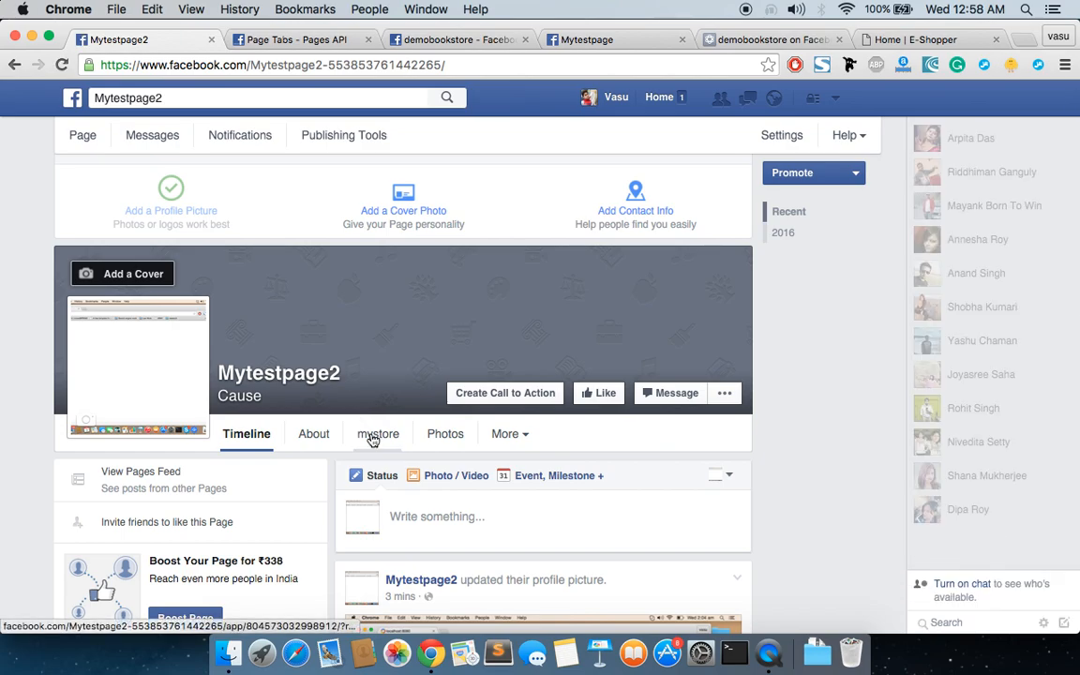
left_click(379, 433)
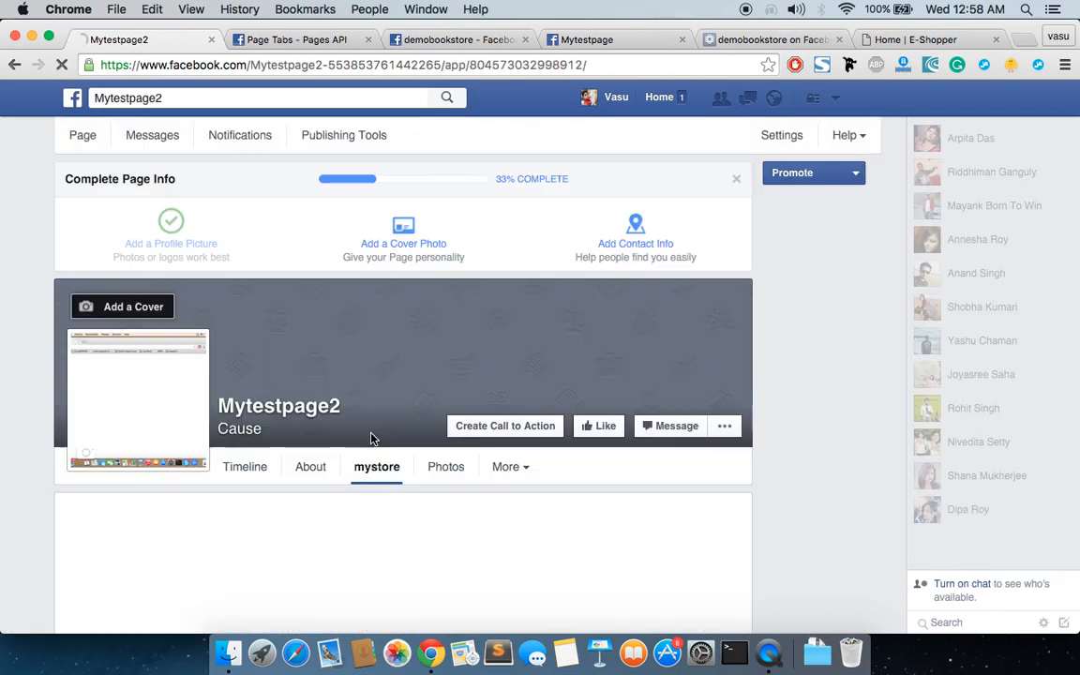